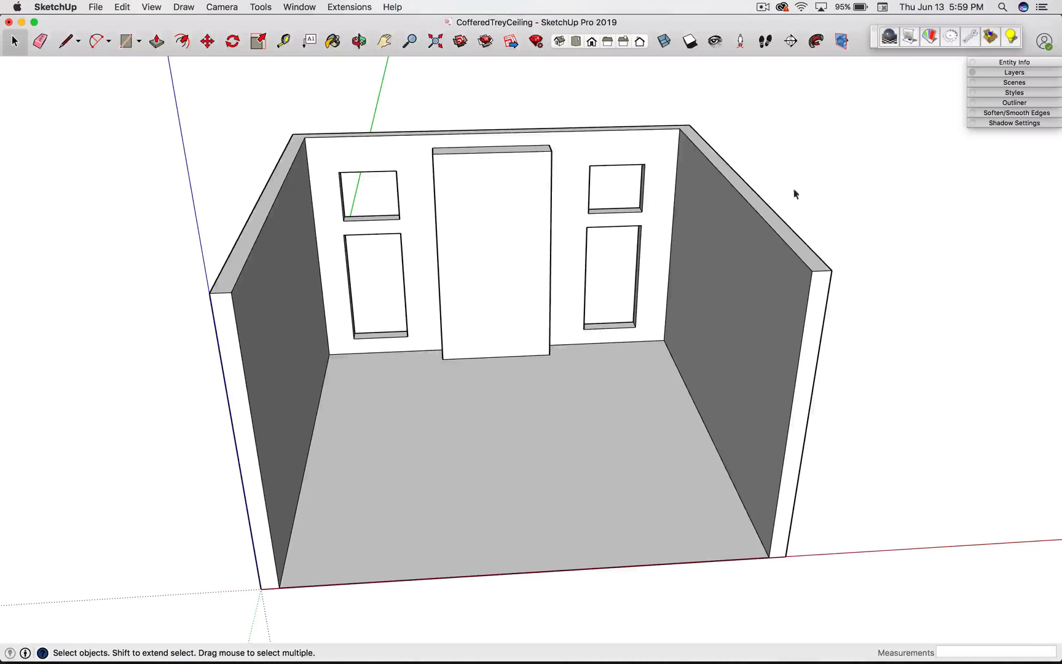
pyautogui.moveTo(313, 376)
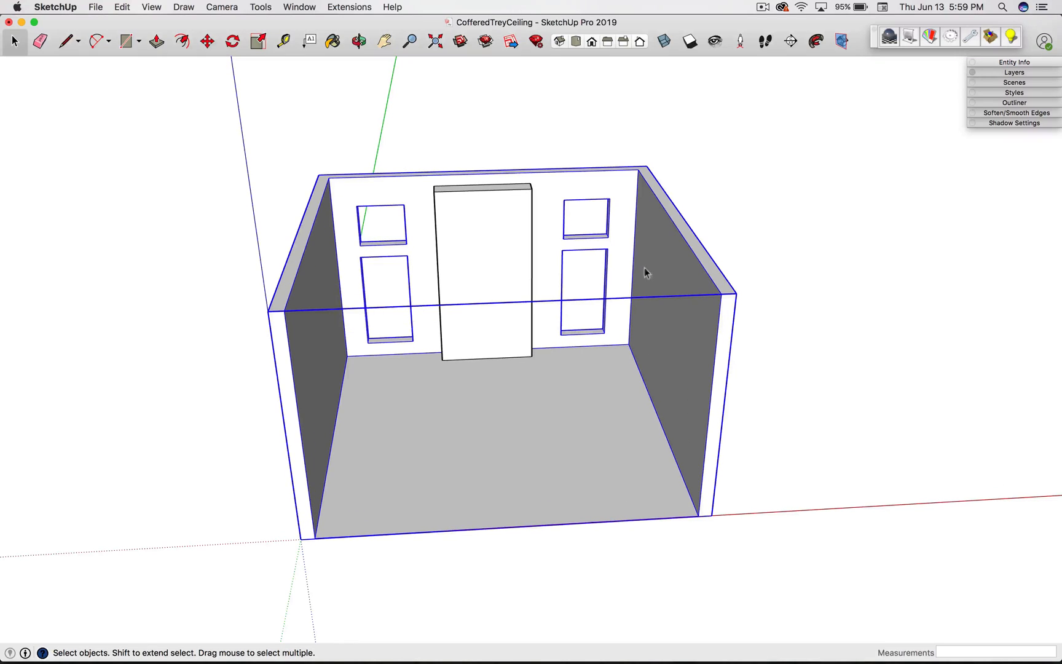
pyautogui.moveTo(565, 467)
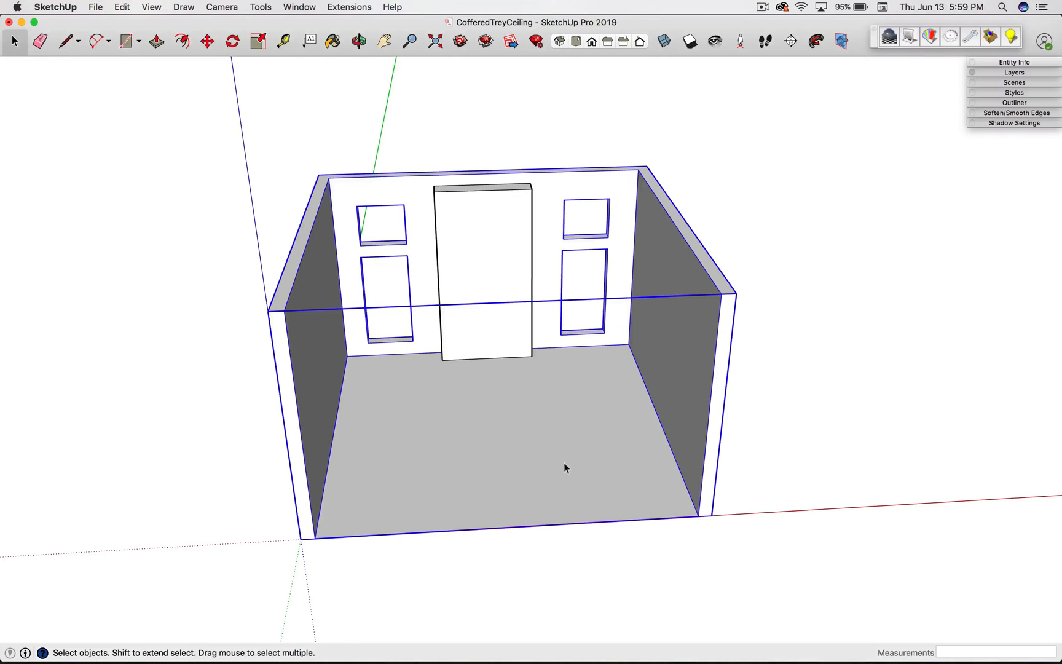
pyautogui.moveTo(339, 450)
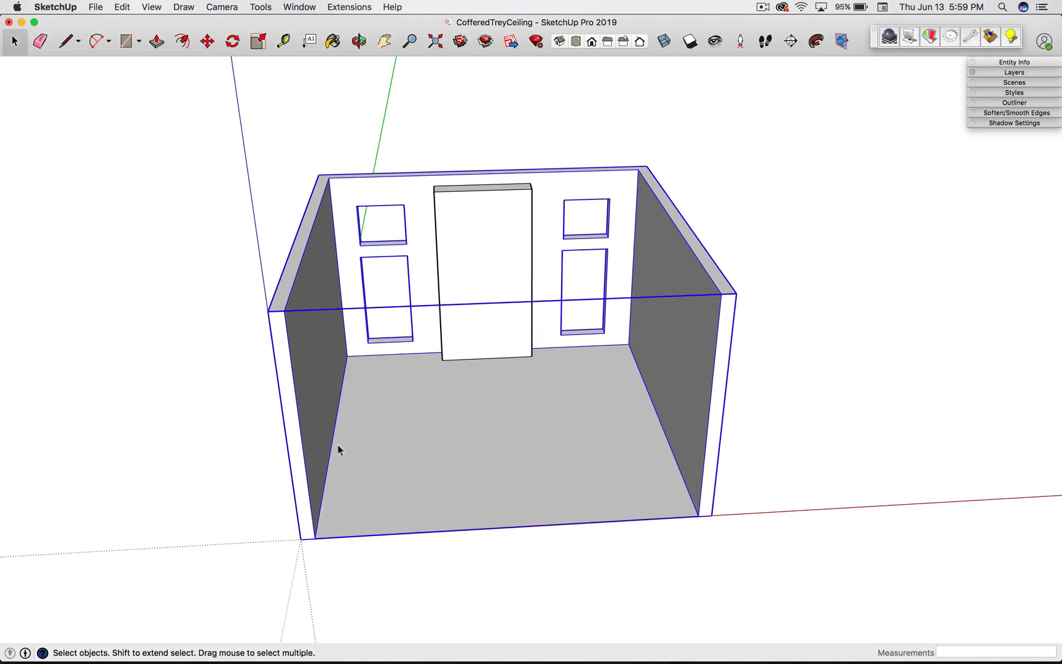
pyautogui.moveTo(417, 380)
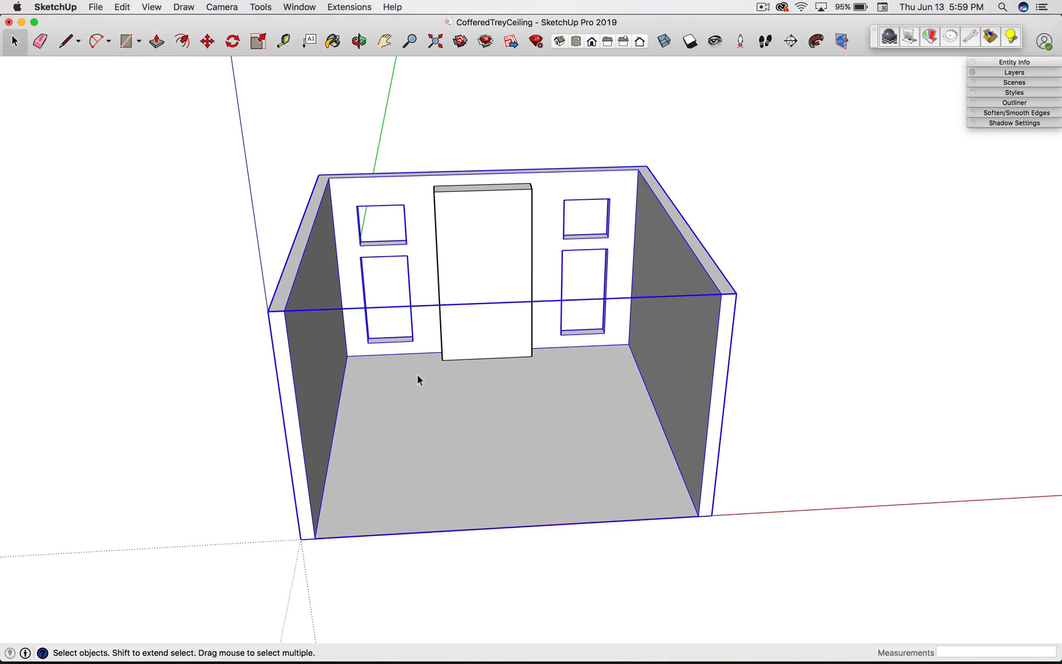
pyautogui.moveTo(553, 412)
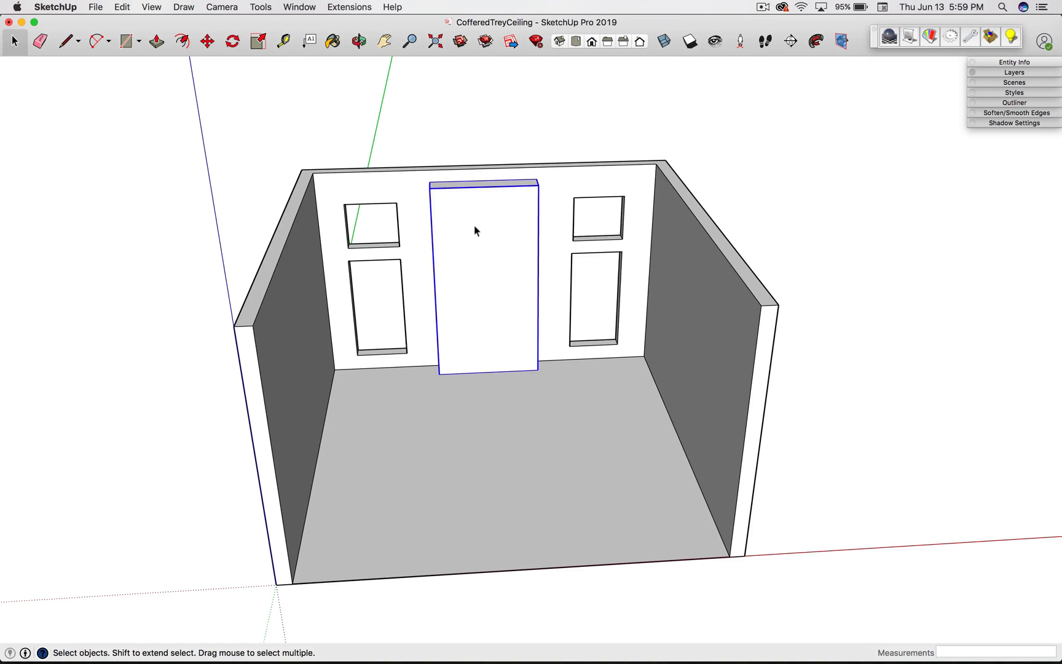
pyautogui.moveTo(516, 336)
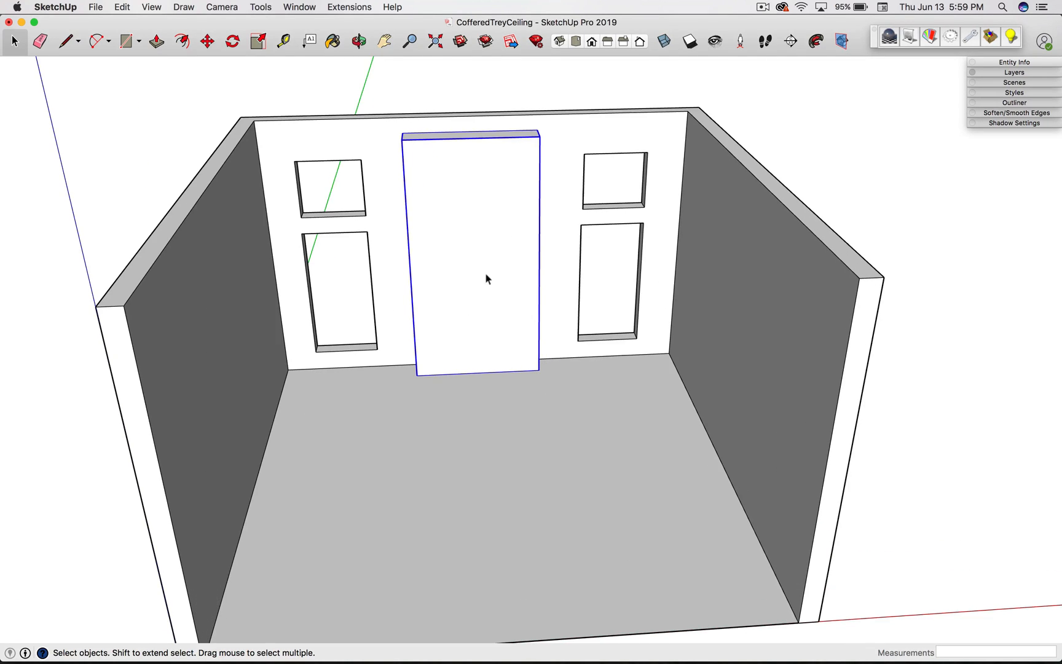
# Step: Draw a 6 by 6 square at the left wall's top corner and make it a component named Beam1
pyautogui.click(207, 42)
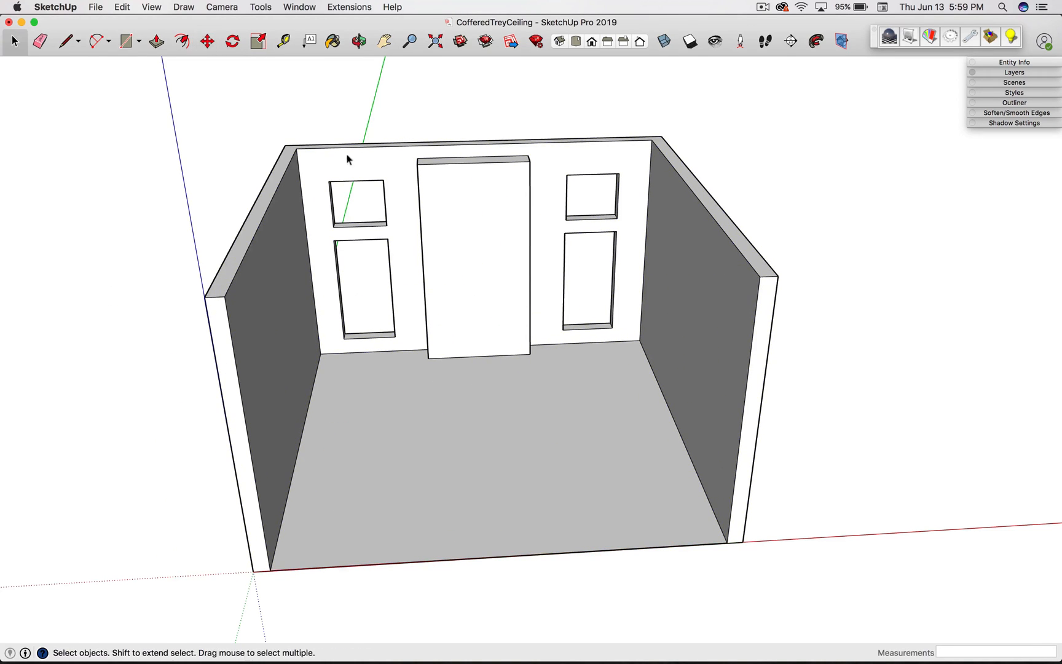
pyautogui.moveTo(548, 165)
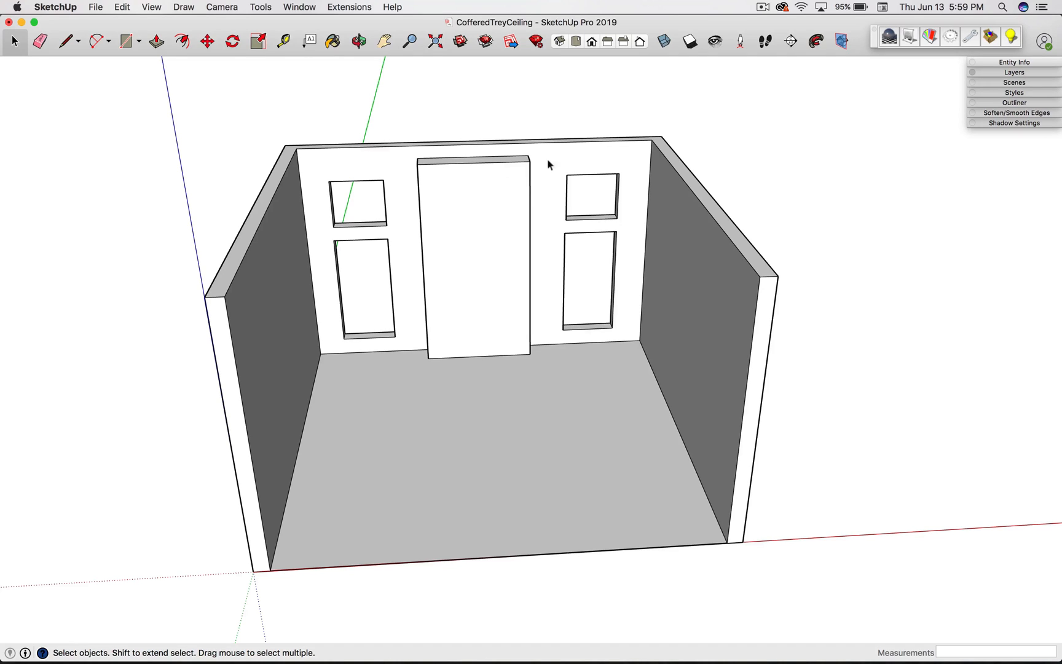
pyautogui.moveTo(328, 167)
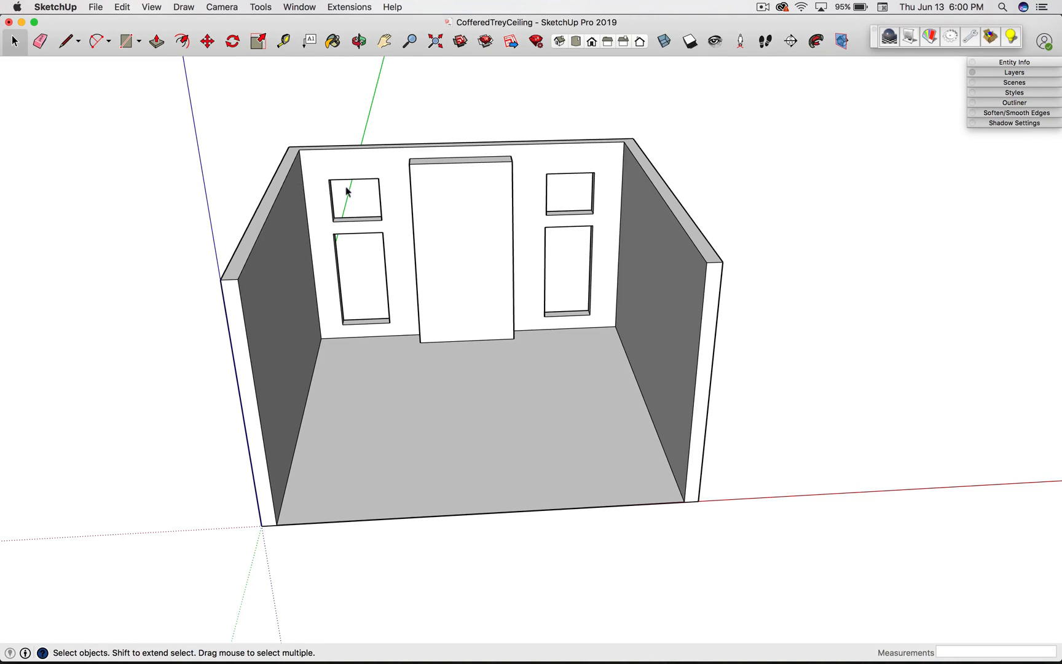
pyautogui.moveTo(367, 195)
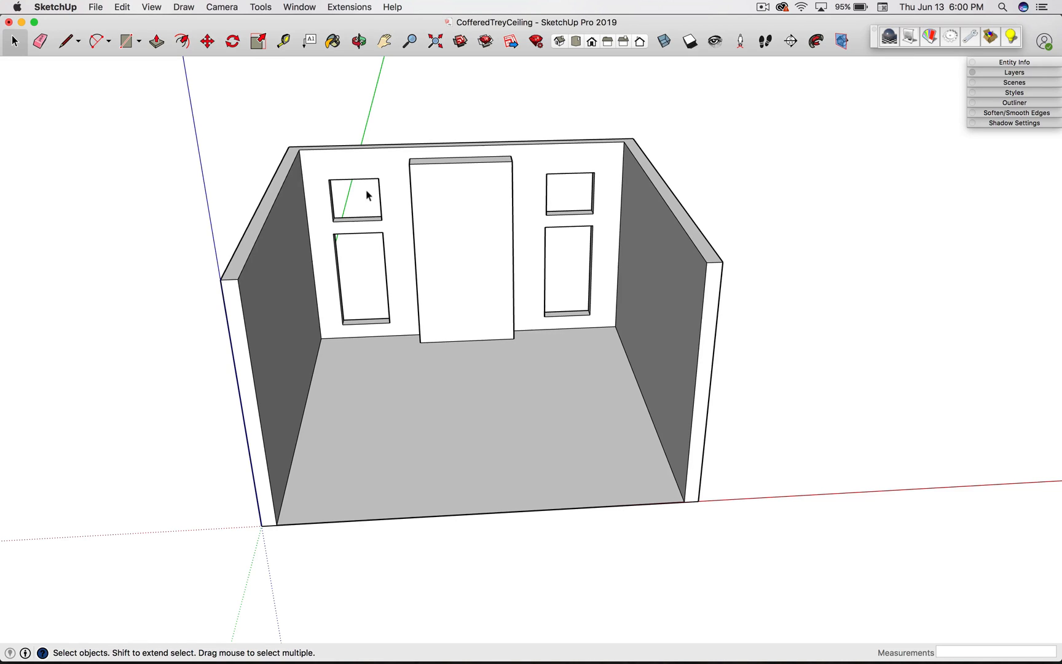
pyautogui.moveTo(303, 163)
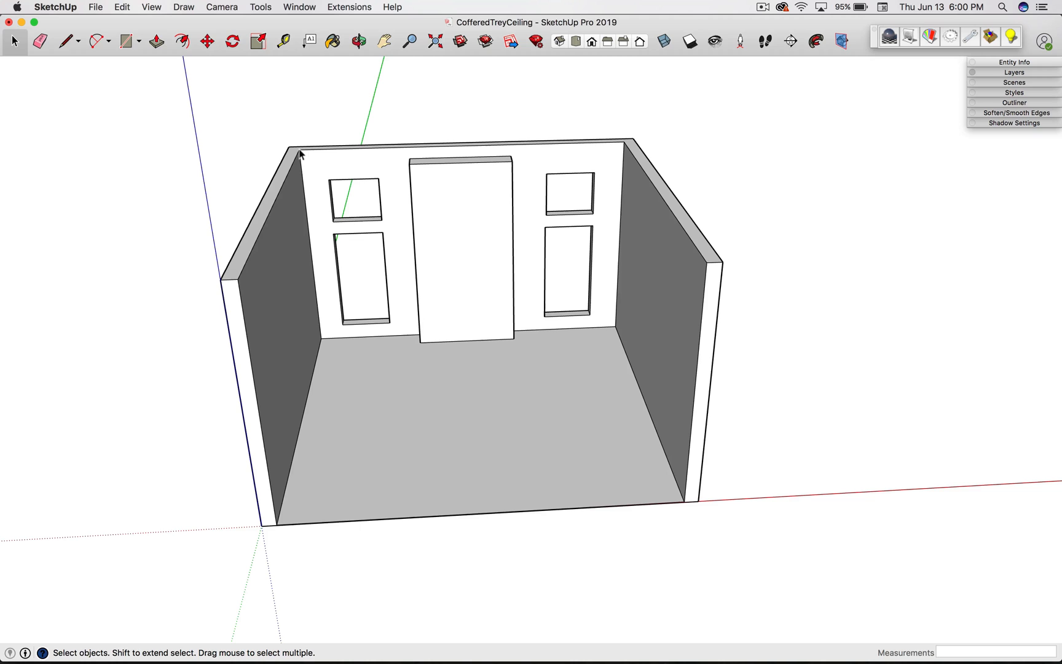
pyautogui.moveTo(310, 210)
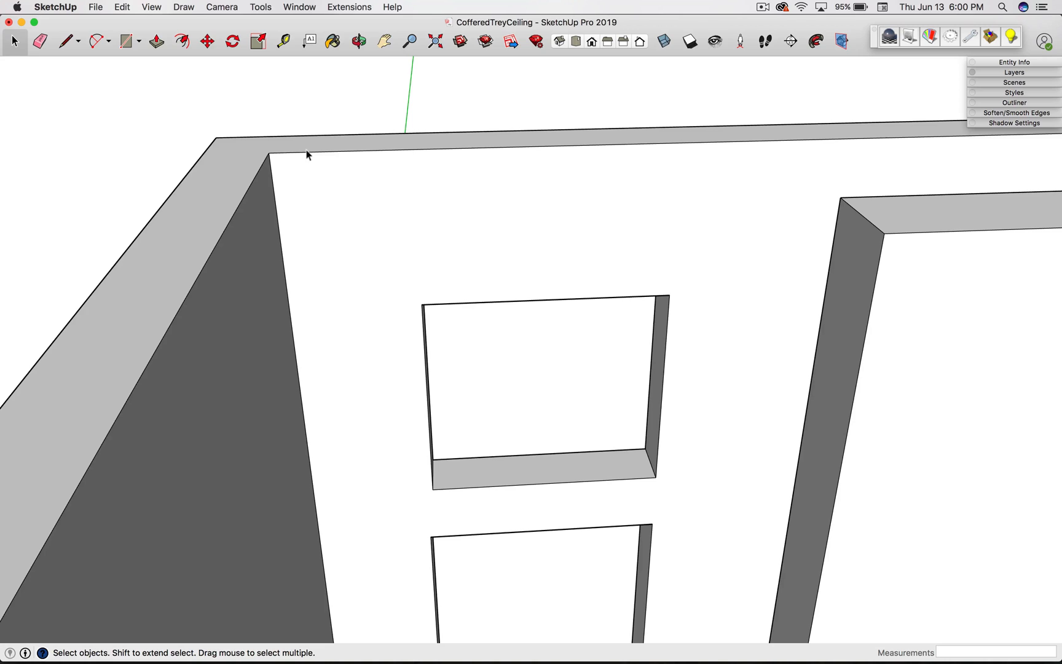
pyautogui.moveTo(298, 161)
pyautogui.write('6,6')
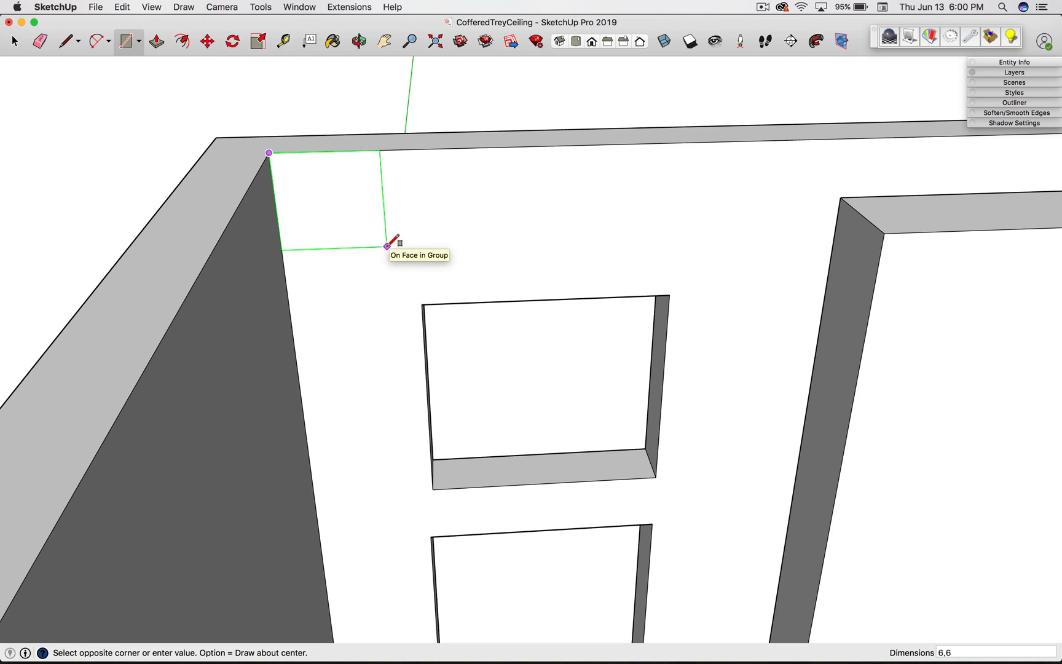
pyautogui.click(386, 245)
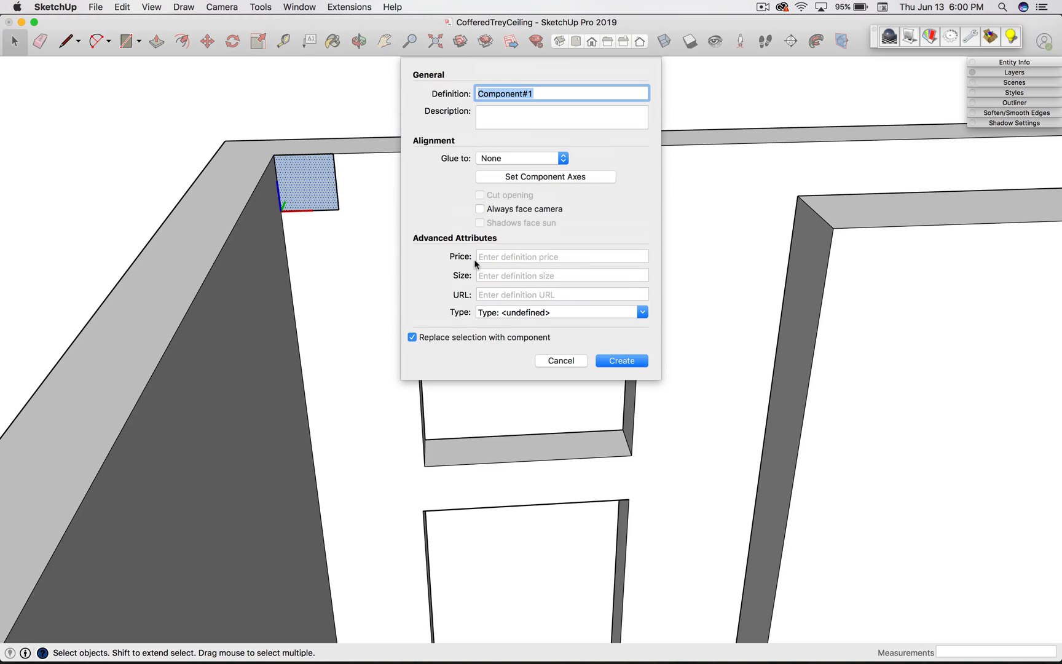
pyautogui.write('Beam1')
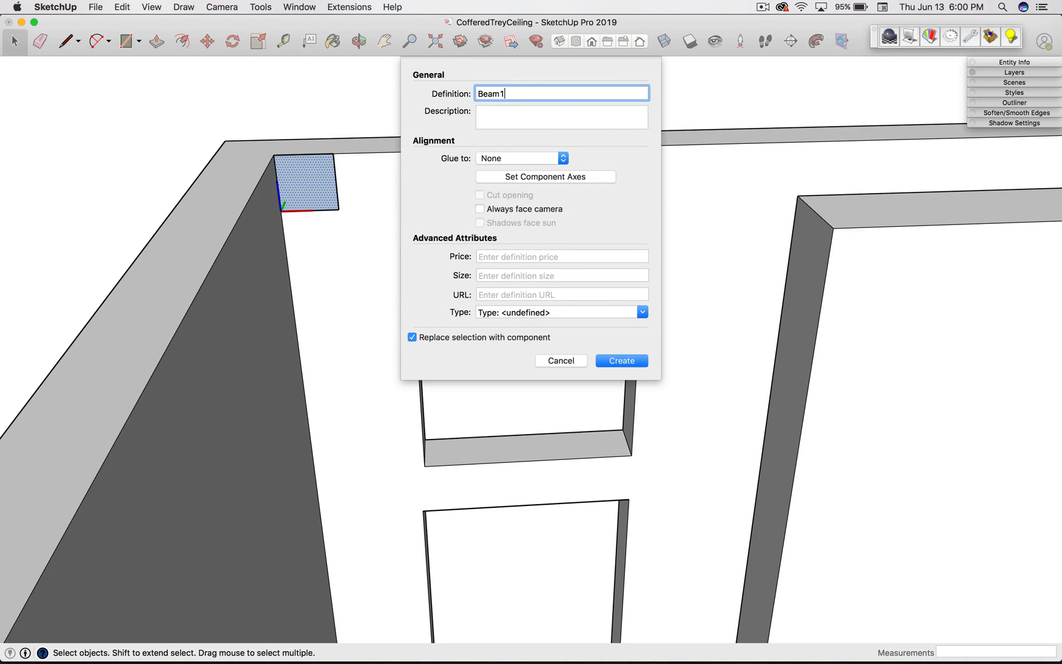
pyautogui.click(619, 360)
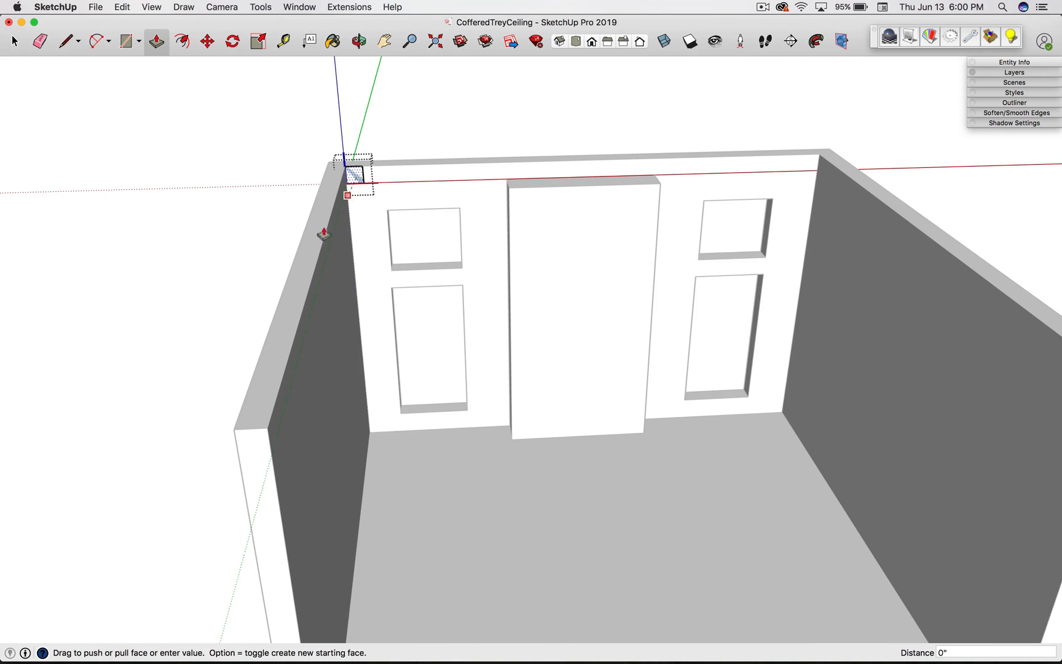
# Step: Extrude the Beam1 square into a beam running along the top of the left wall
pyautogui.moveTo(353, 175); pyautogui.dragTo(254, 430)
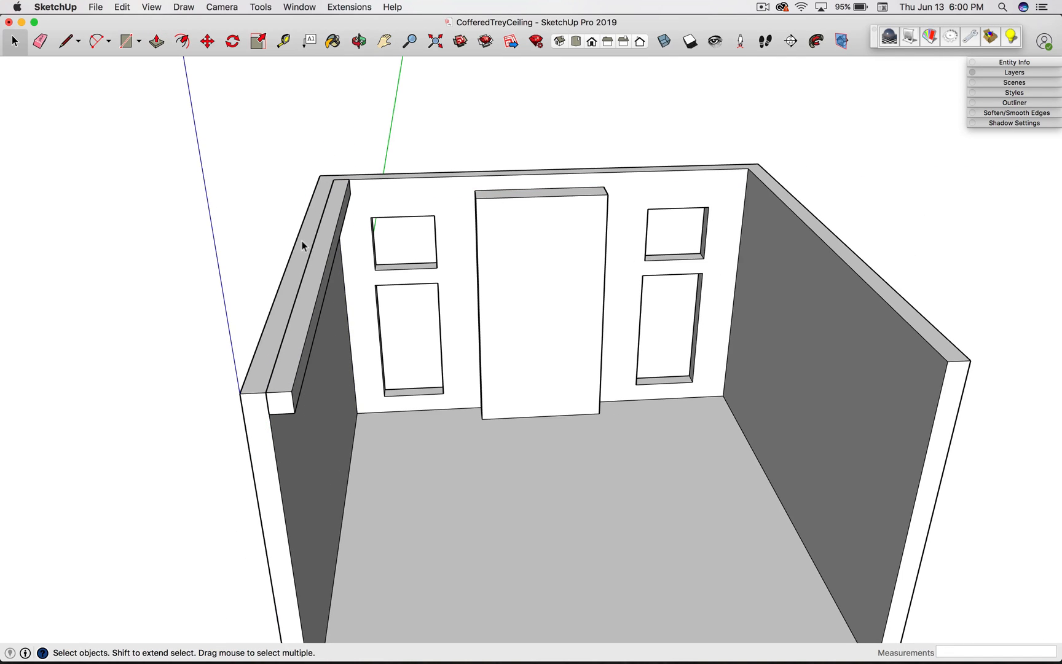
pyautogui.click(332, 254)
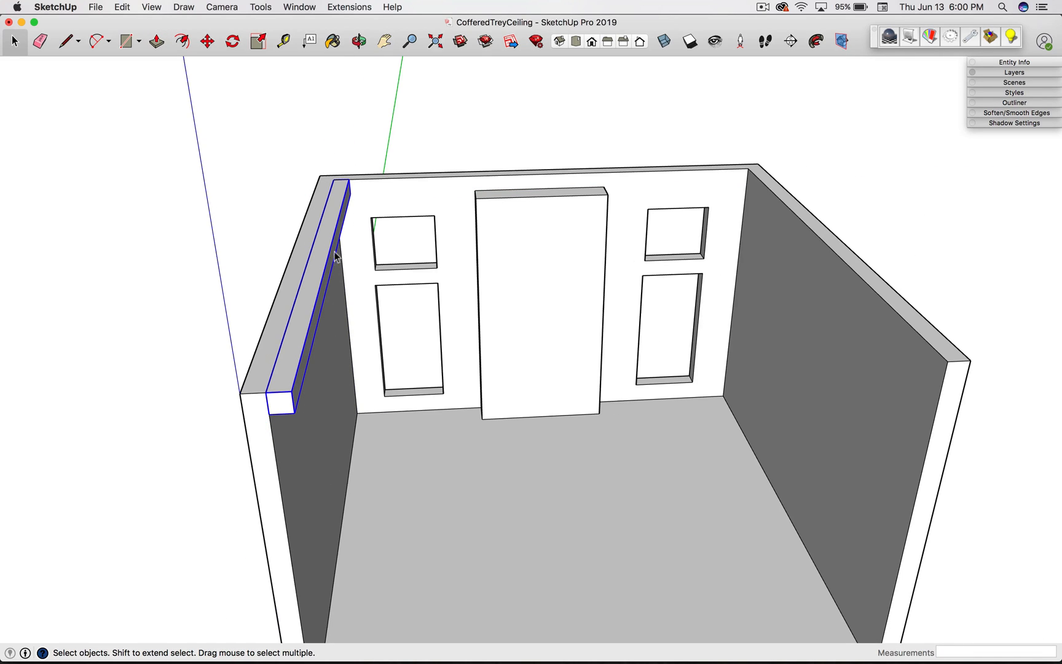
# Step: Copy Beam1 to the right wall's top and array /4 for five evenly spaced beams
pyautogui.click(207, 42)
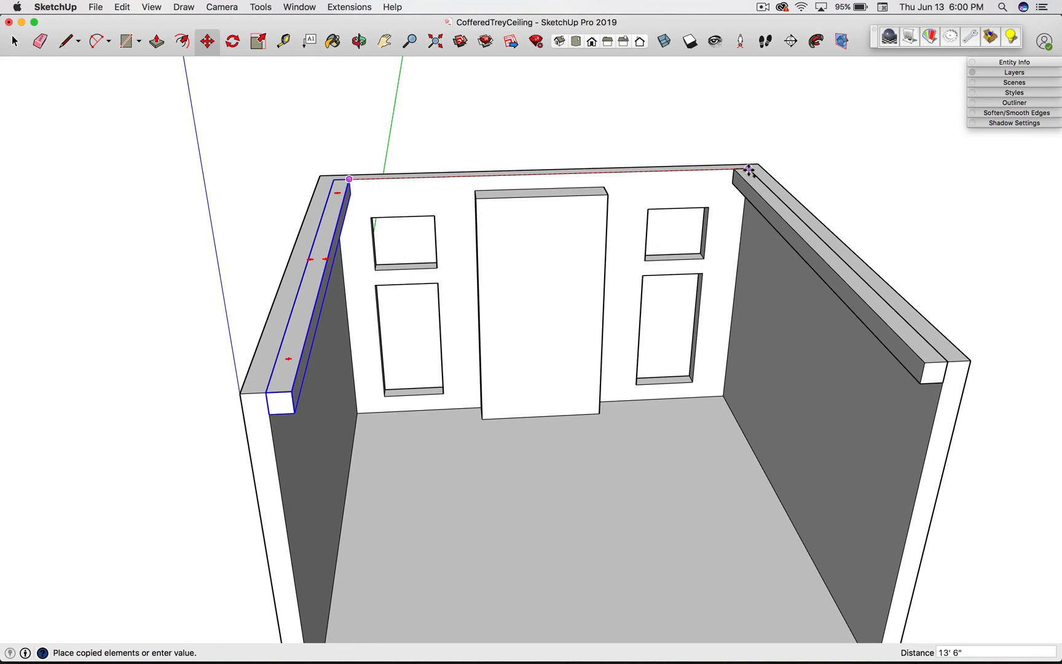
pyautogui.click(747, 170)
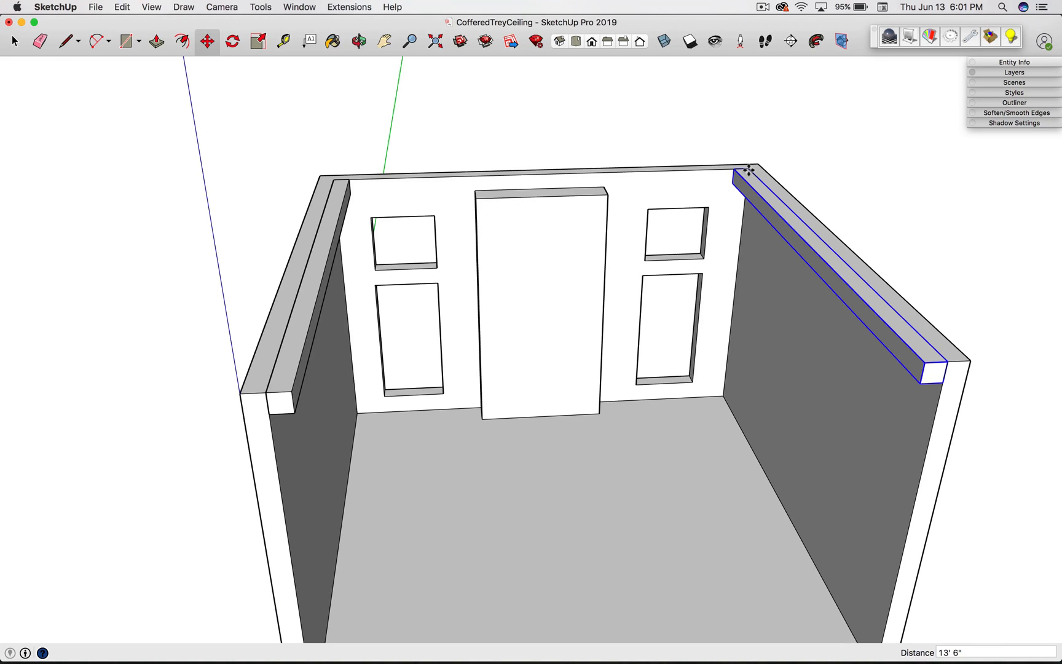
pyautogui.write('4/')
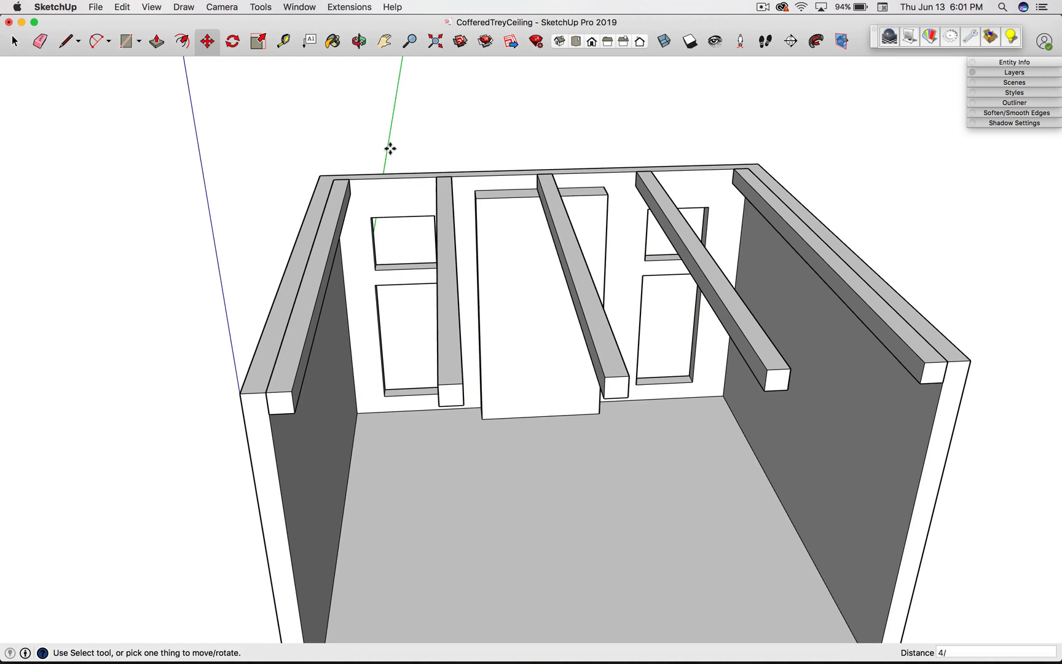
pyautogui.moveTo(390, 153)
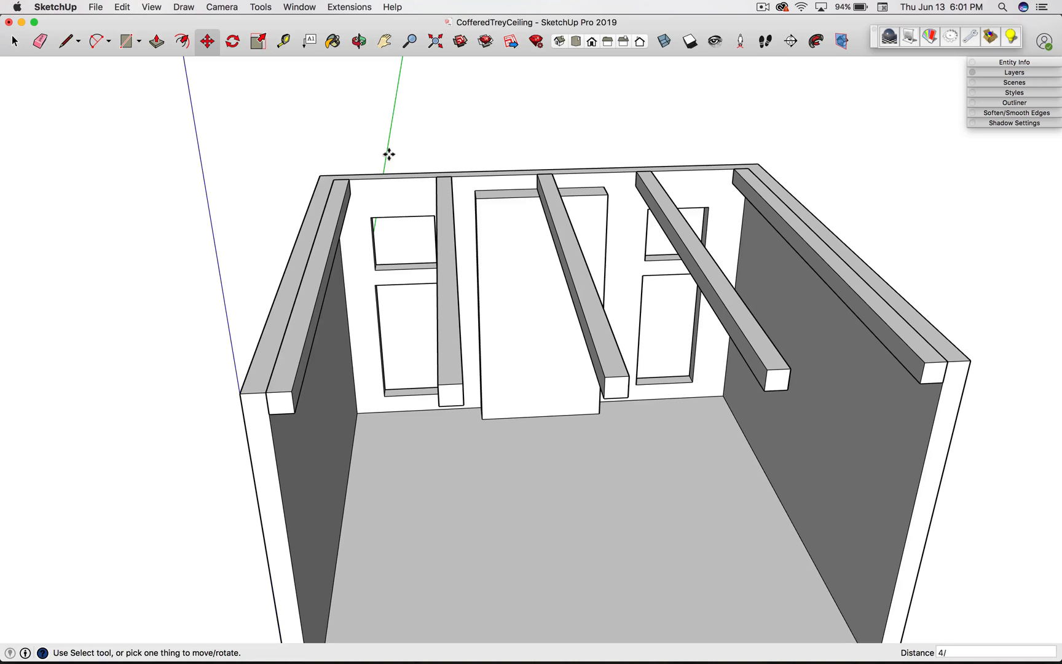
pyautogui.click(13, 42)
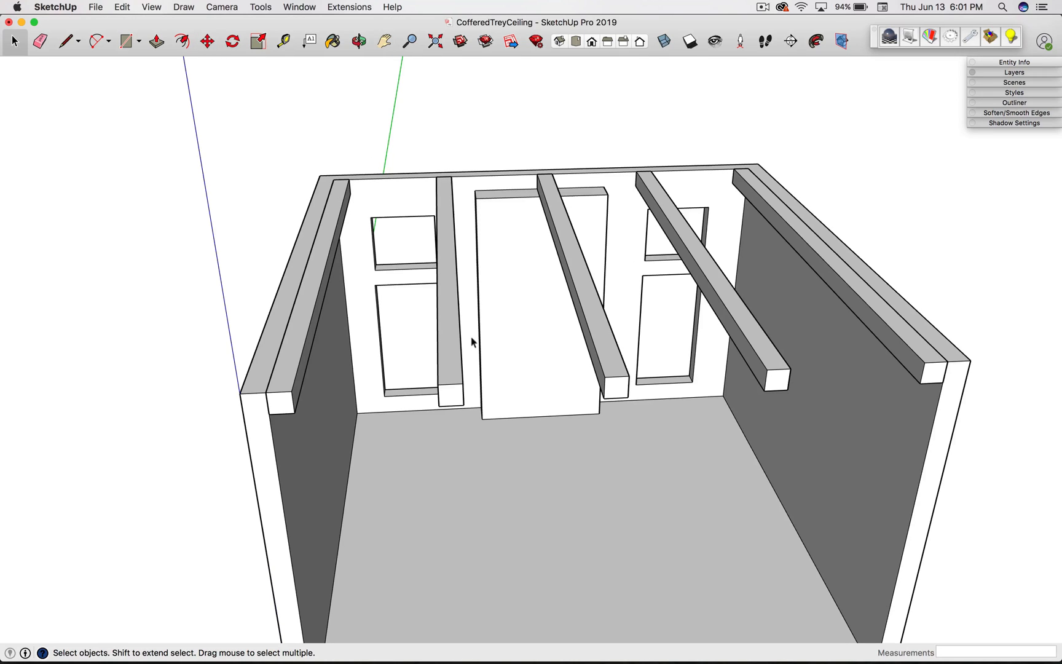
pyautogui.moveTo(302, 337)
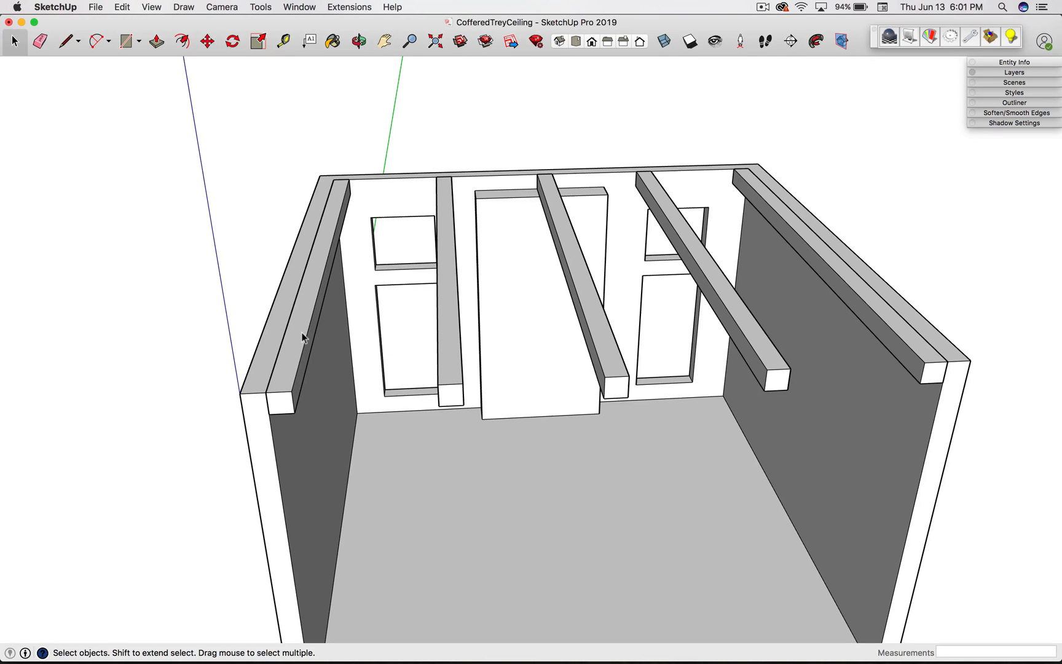
pyautogui.click(297, 332)
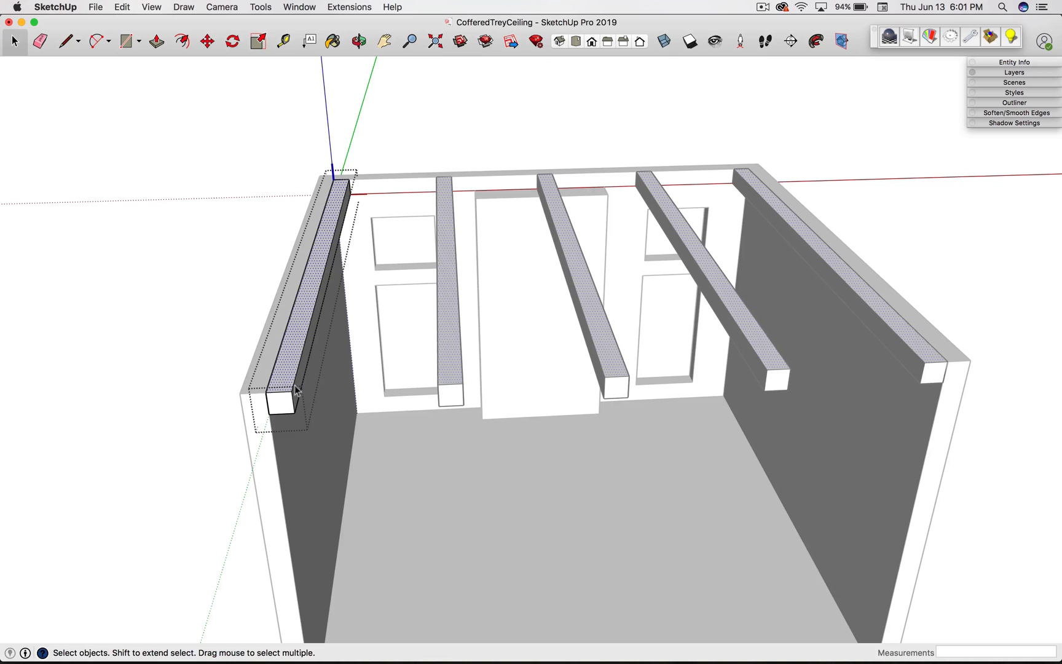
pyautogui.click(155, 42)
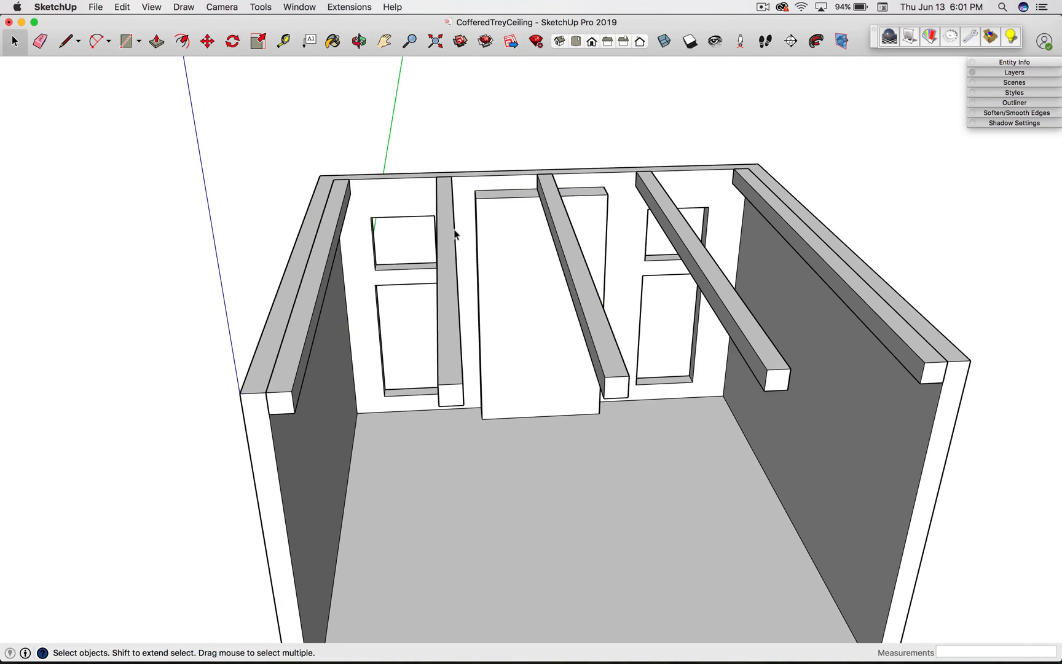
pyautogui.moveTo(341, 206)
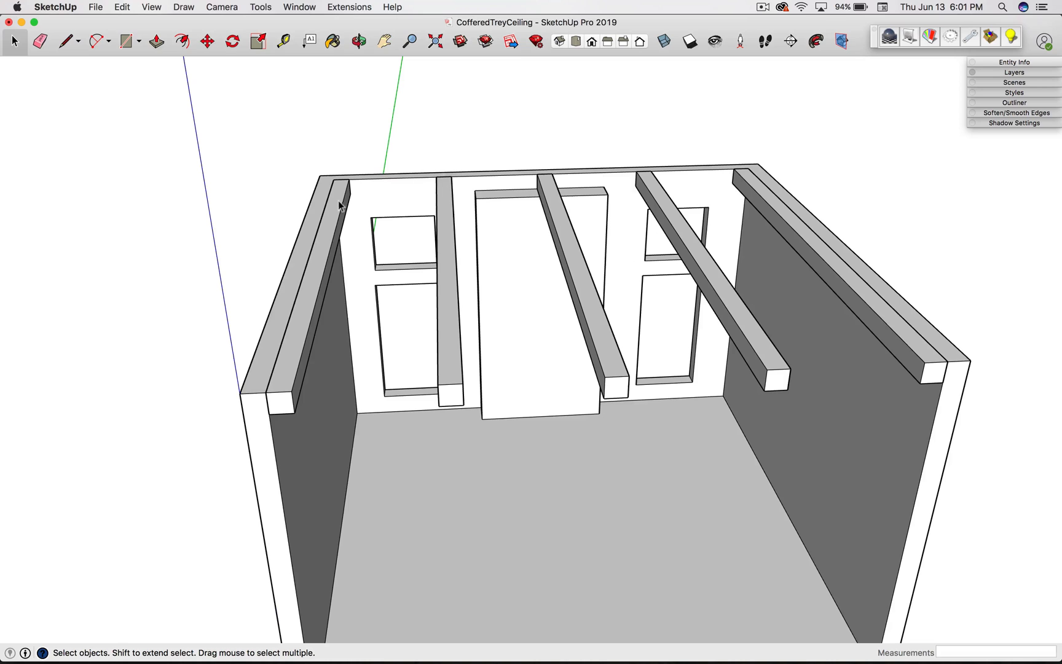
pyautogui.moveTo(702, 277)
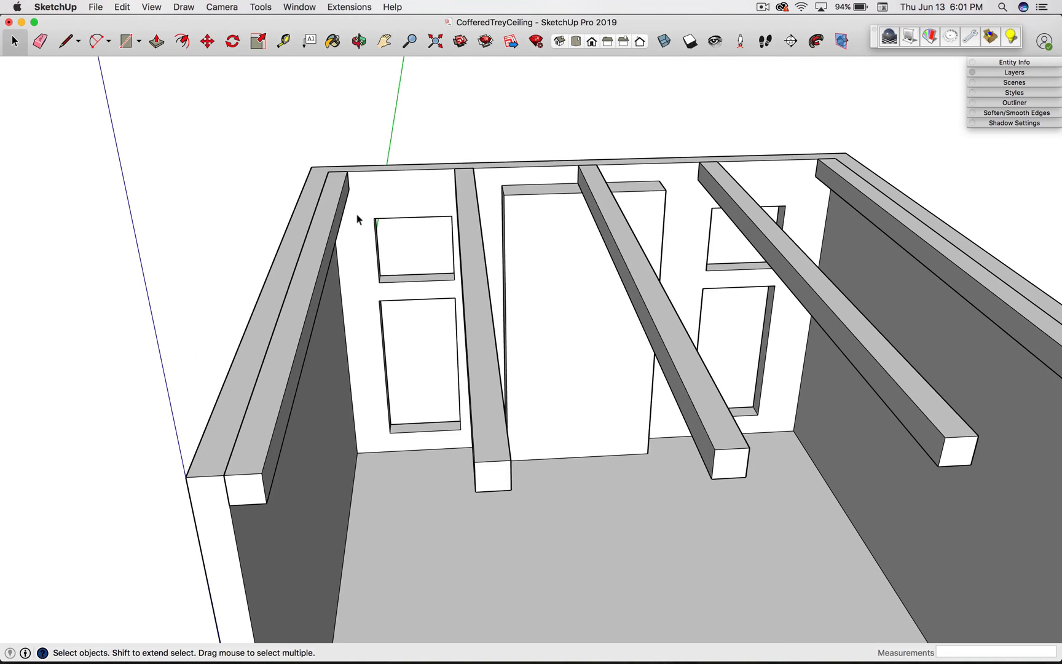
# Step: Make a square at the back wall's corner a component named Beam2 and extrude it to the far wall
pyautogui.click(124, 42)
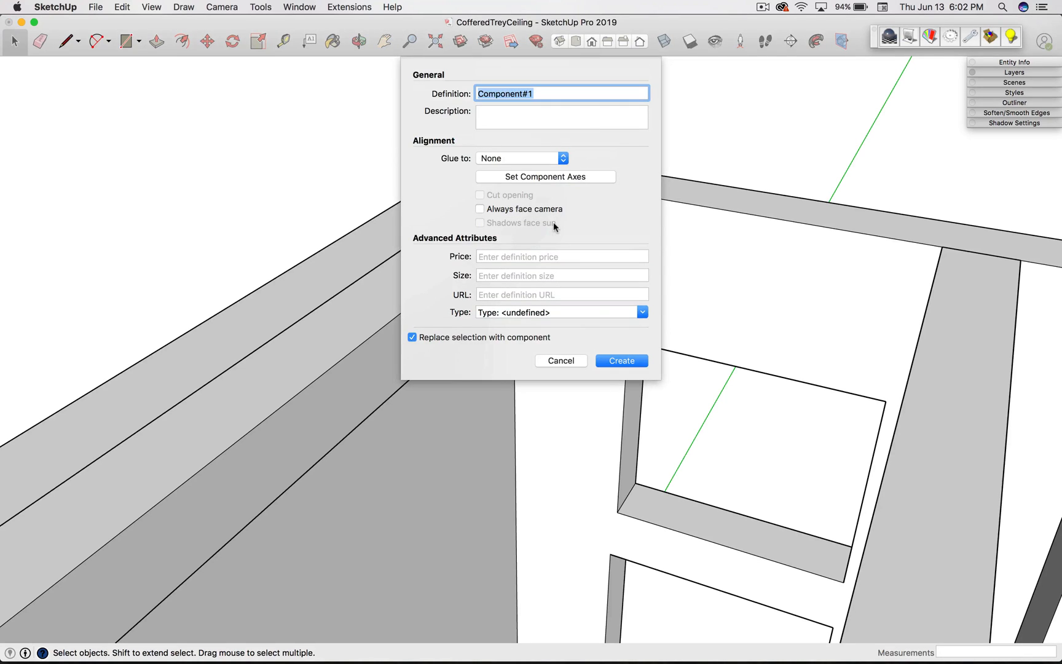
pyautogui.write('B')
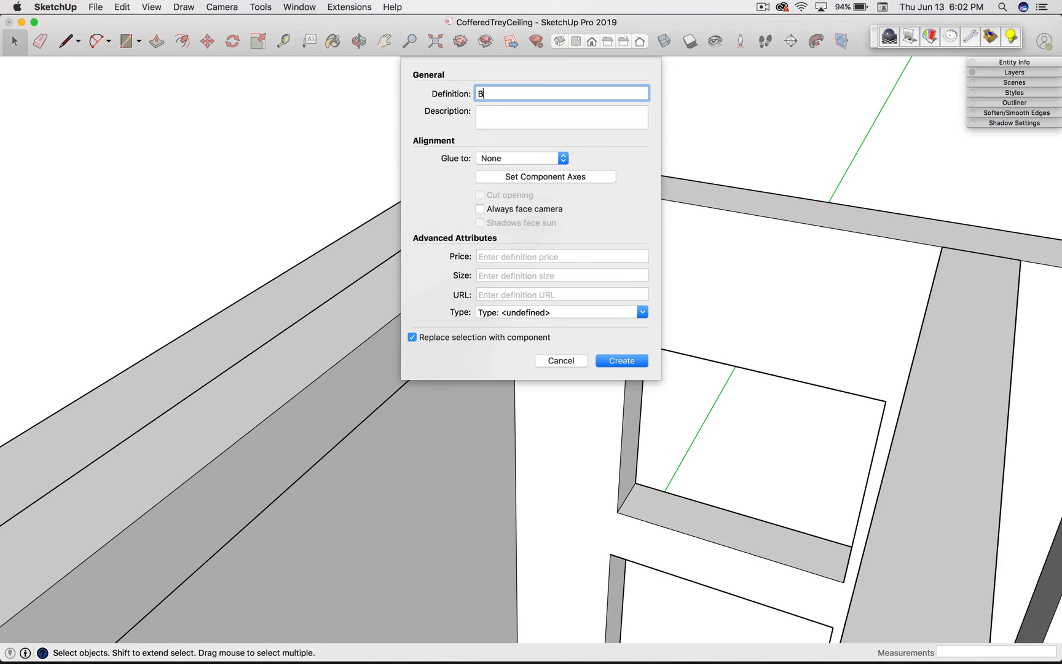
pyautogui.write('eam2')
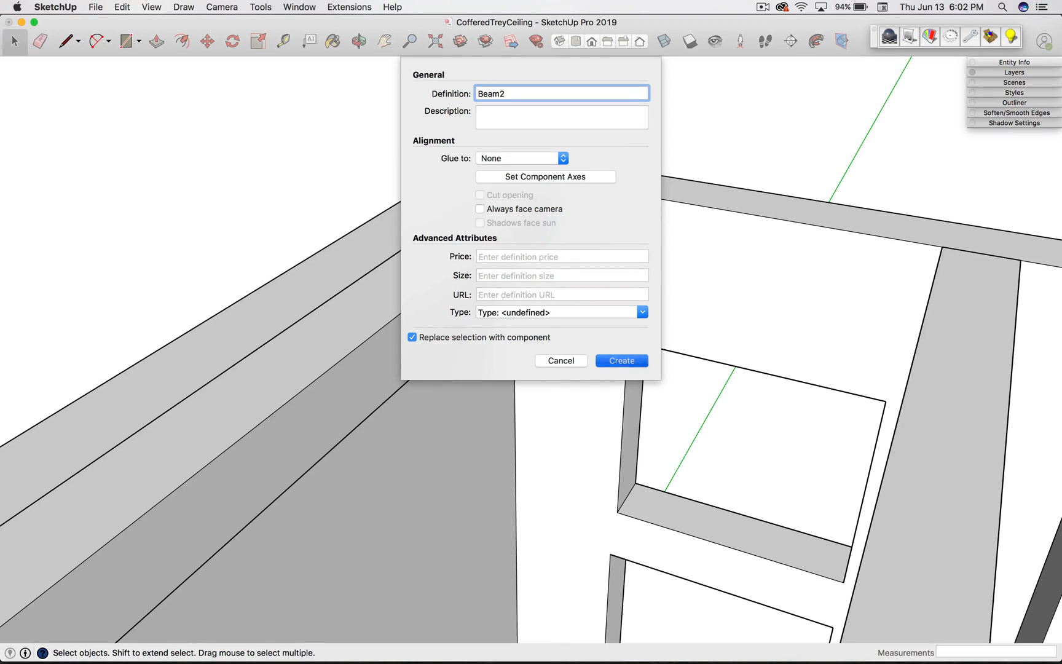
pyautogui.click(619, 360)
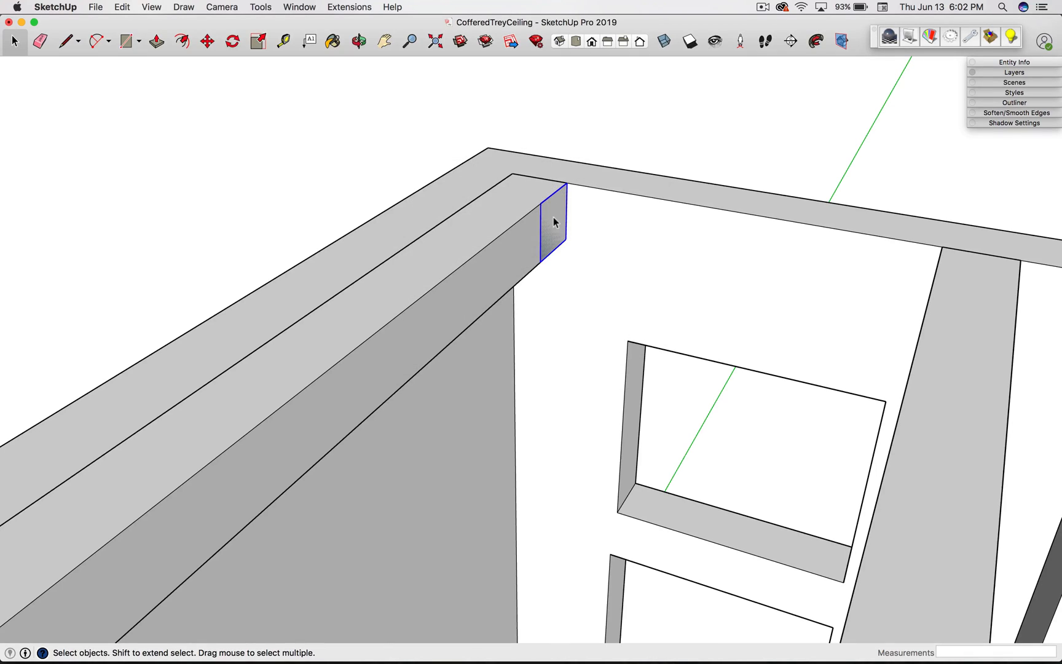
pyautogui.click(155, 41)
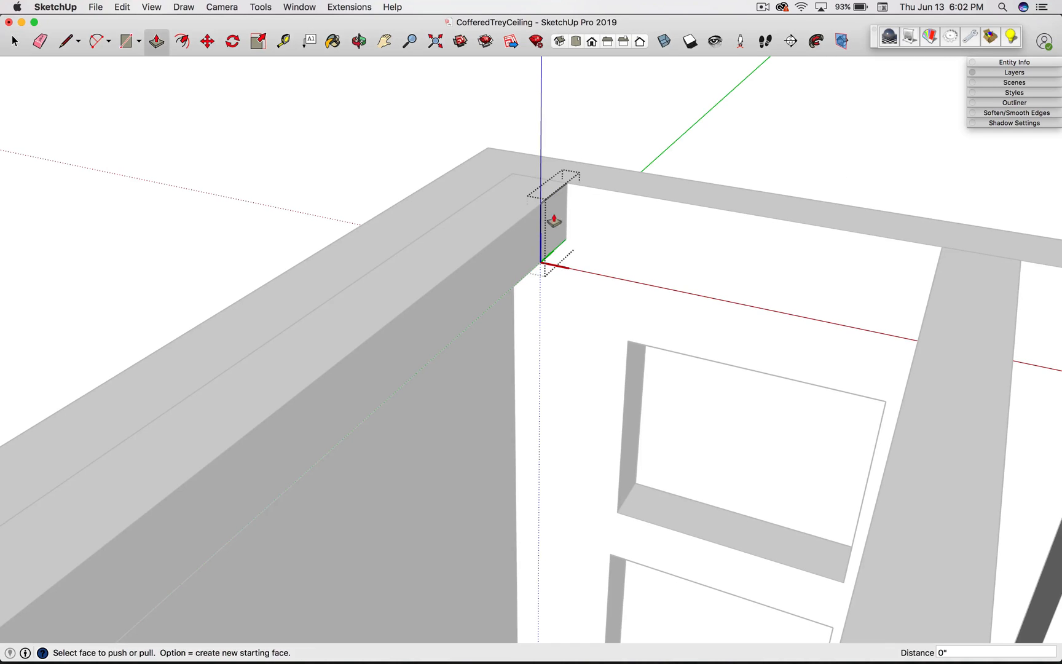
pyautogui.moveTo(554, 223); pyautogui.dragTo(809, 244)
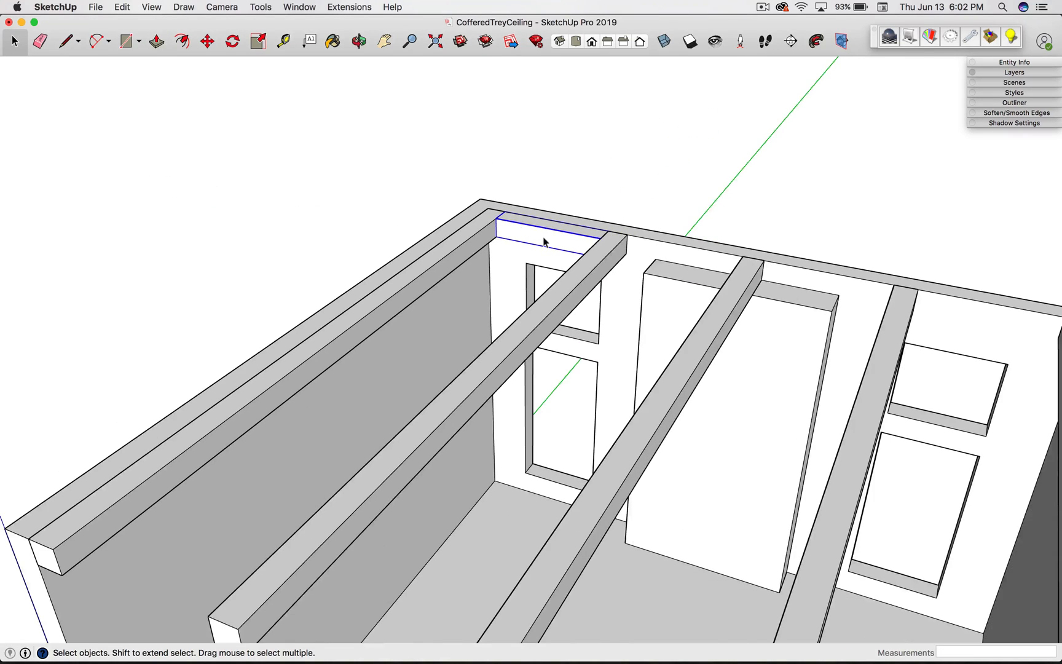
# Step: Copy Beam2 to the front wall and repeat it across the ceiling to form a beam grid
pyautogui.click(206, 40)
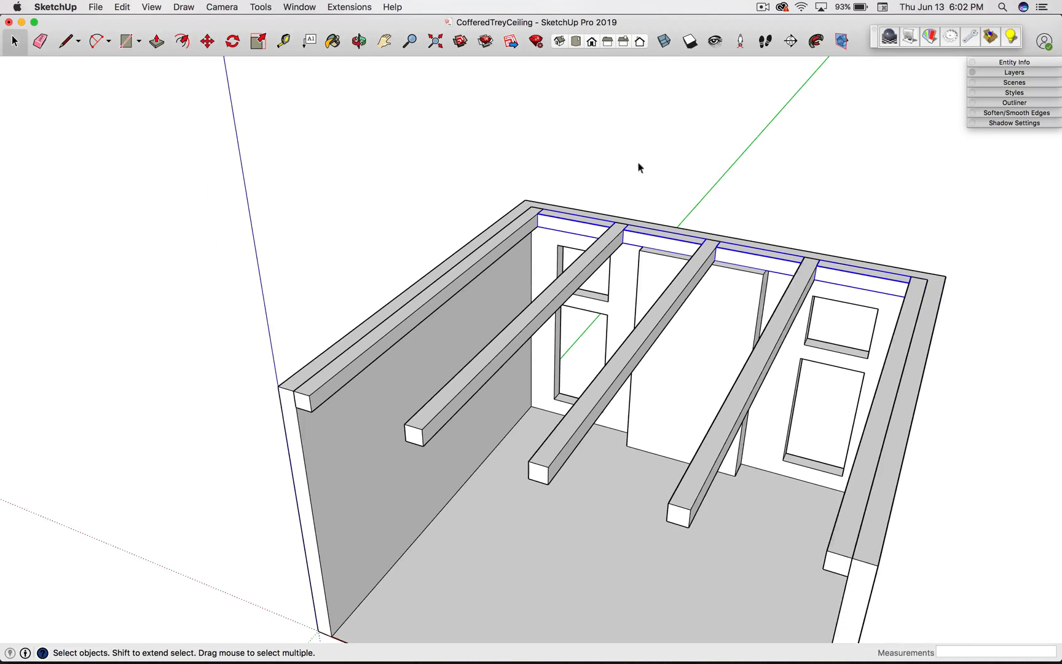
pyautogui.click(206, 41)
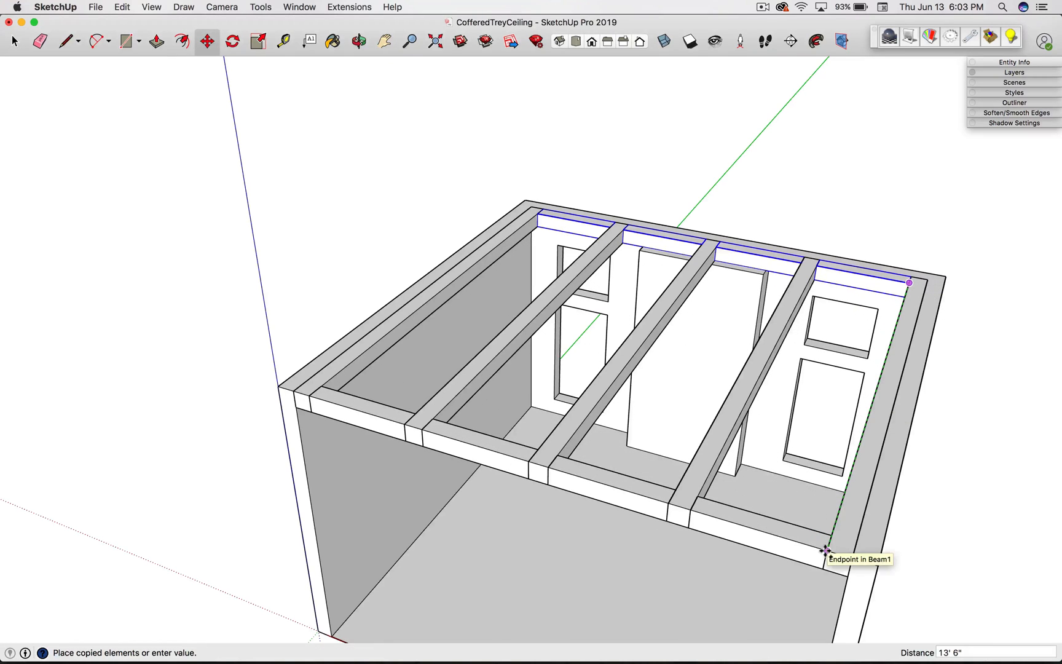
pyautogui.click(825, 550)
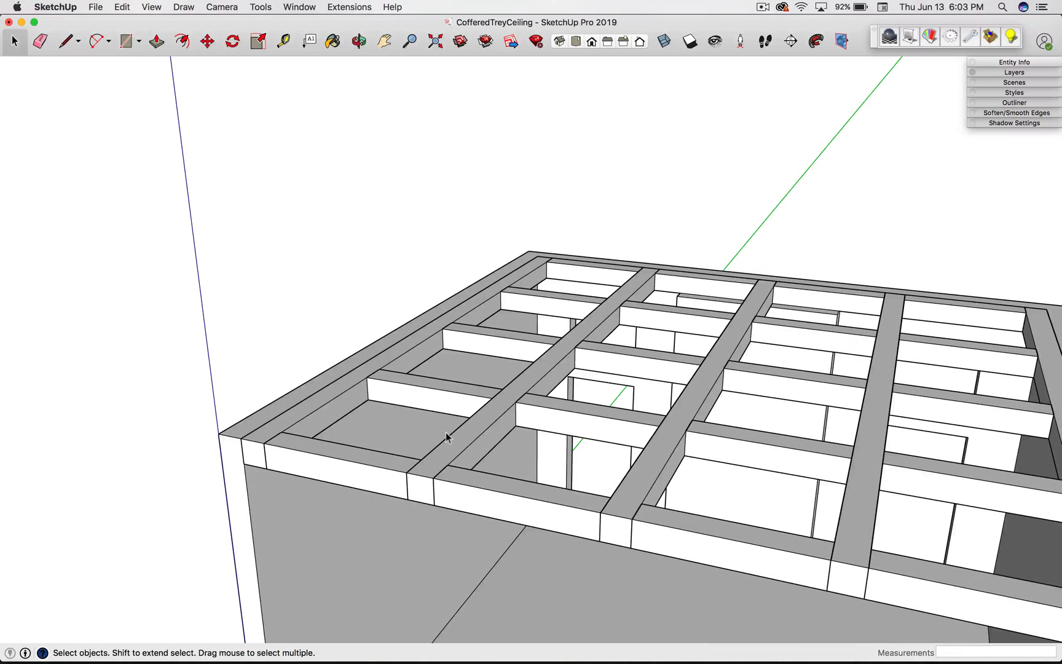
pyautogui.moveTo(547, 349)
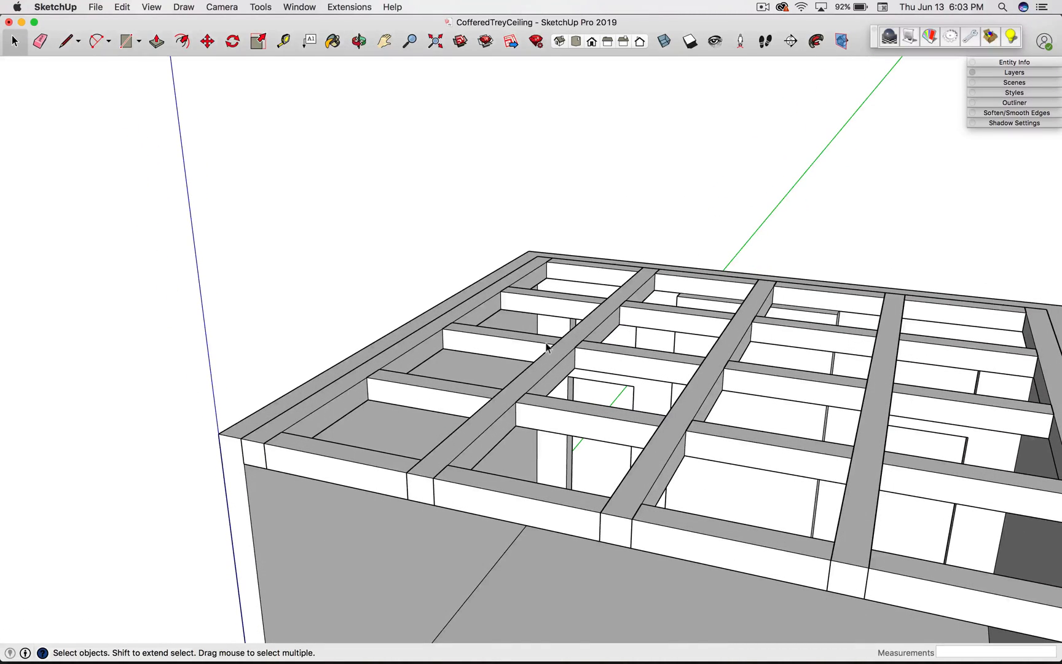
# Step: Place guide lines at a top wall corner and draw two quarter-circle arcs as the molding profile
pyautogui.click(358, 42)
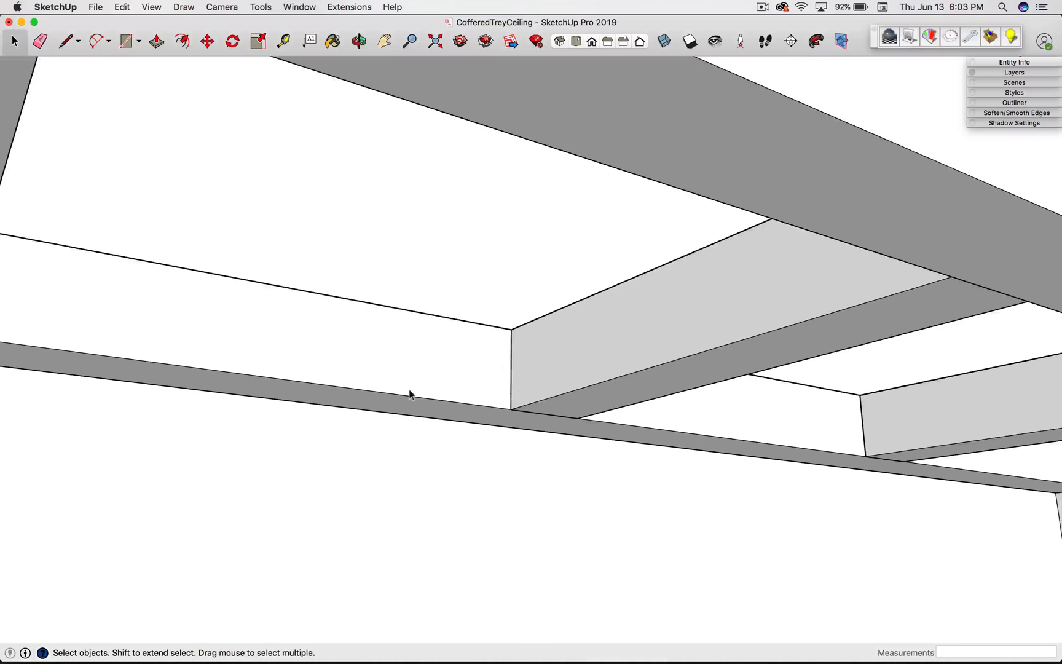
pyautogui.click(283, 42)
pyautogui.write('6"')
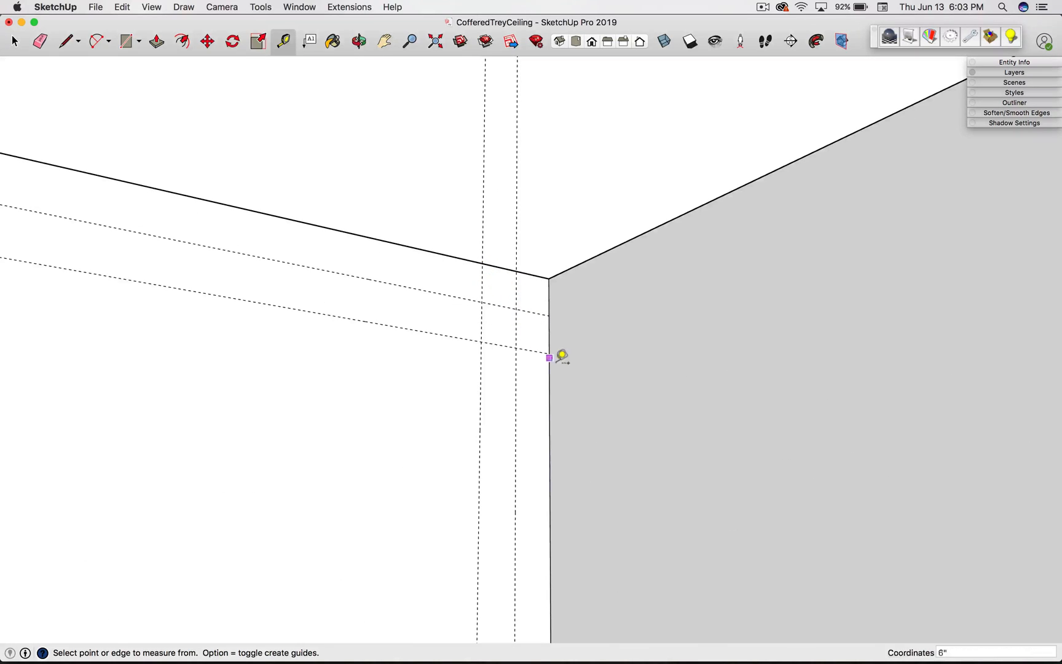
pyautogui.click(97, 42)
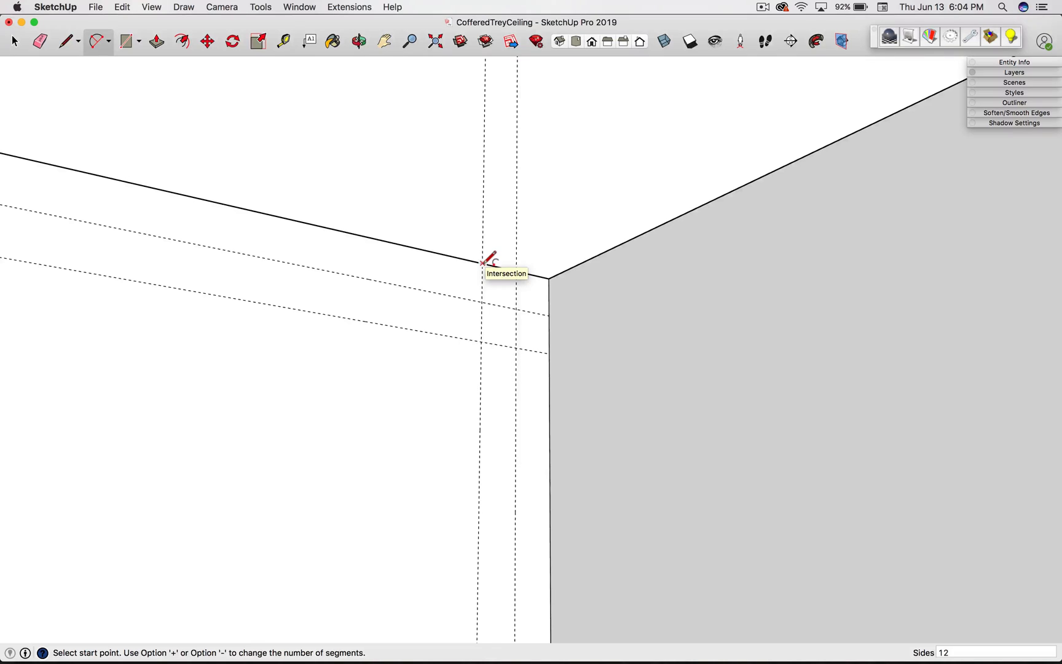
pyautogui.click(482, 262)
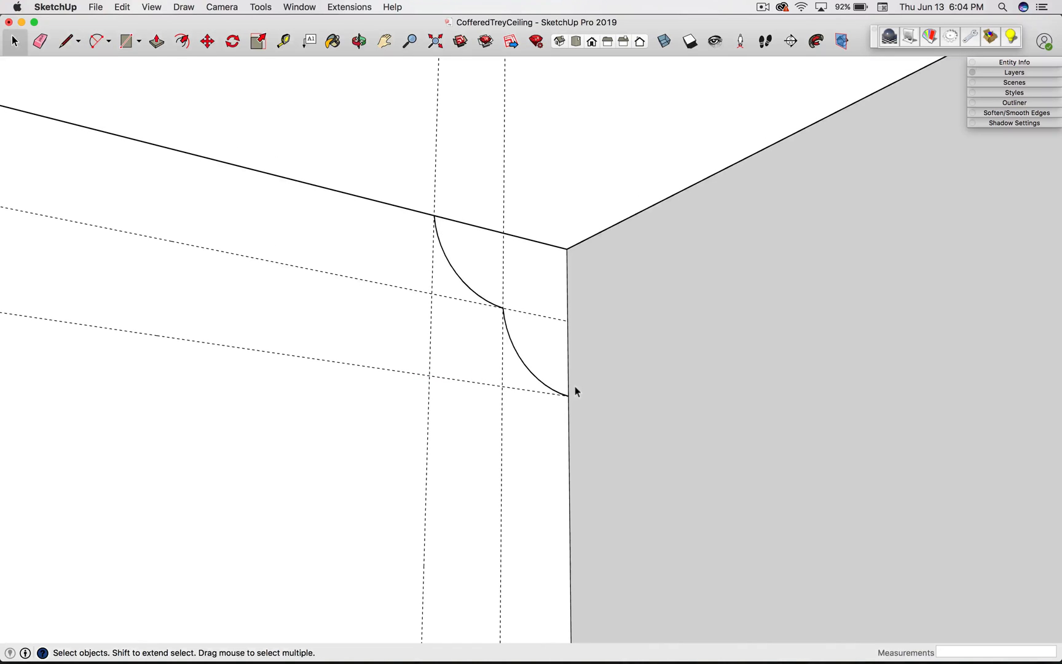
pyautogui.click(64, 42)
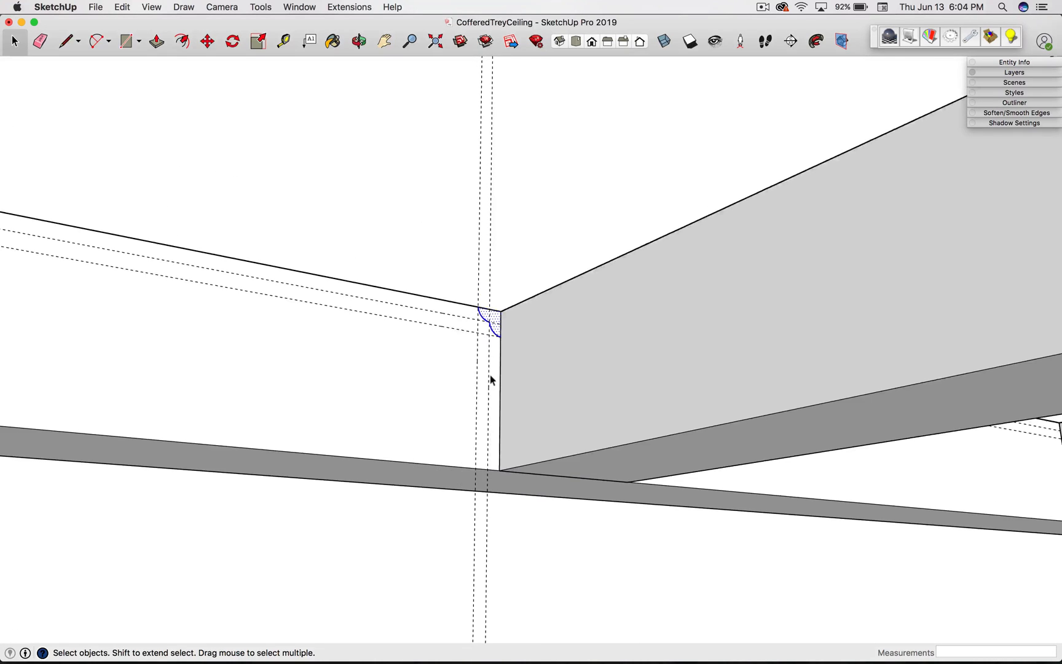
# Step: Move the two-arc profile from the wall corner up to the corner of a coffer in the beam grid
pyautogui.click(207, 42)
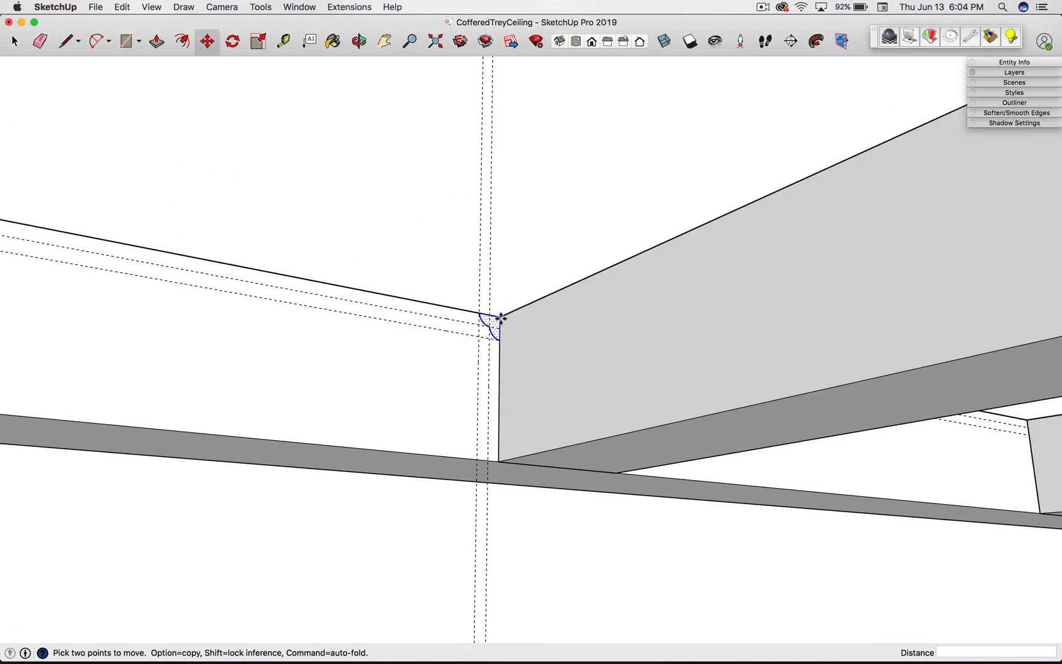
pyautogui.moveTo(498, 318); pyautogui.dragTo(650, 247)
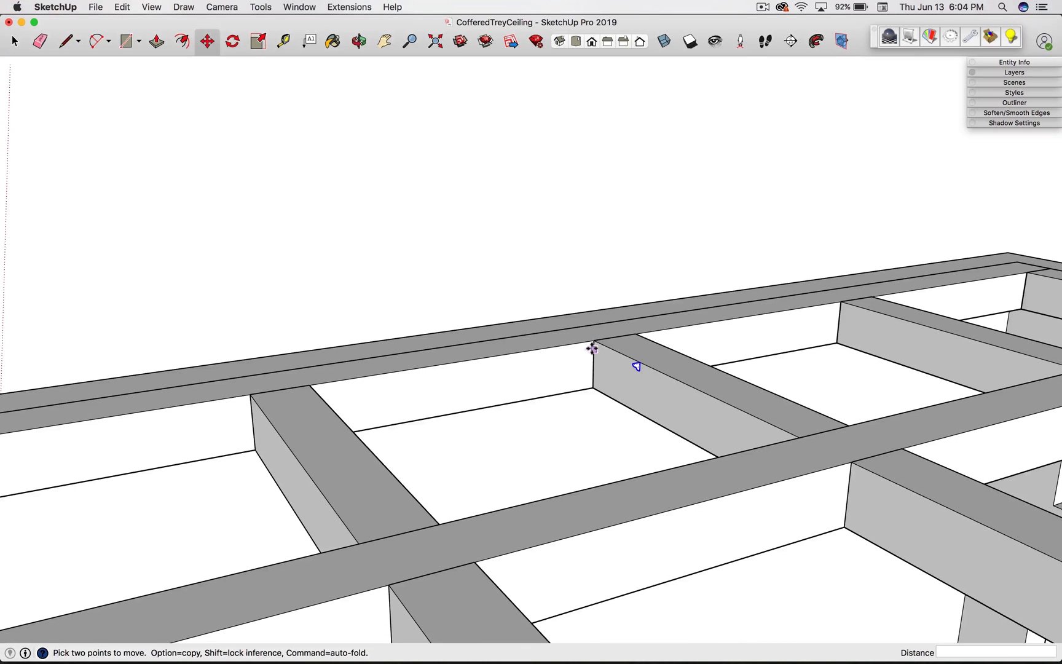
pyautogui.click(128, 42)
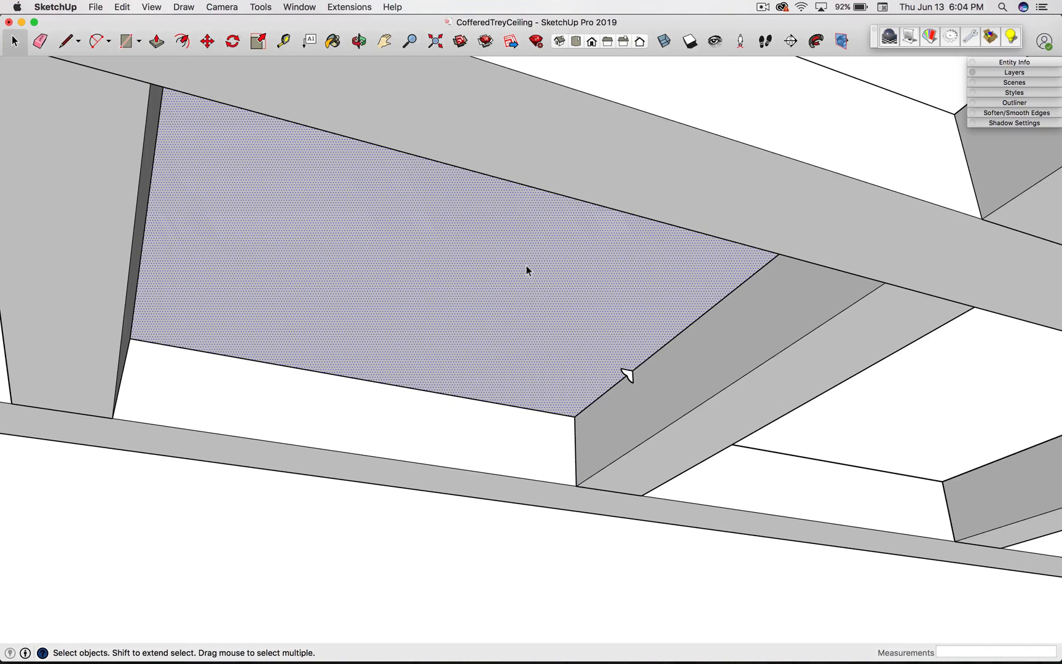
pyautogui.moveTo(467, 272)
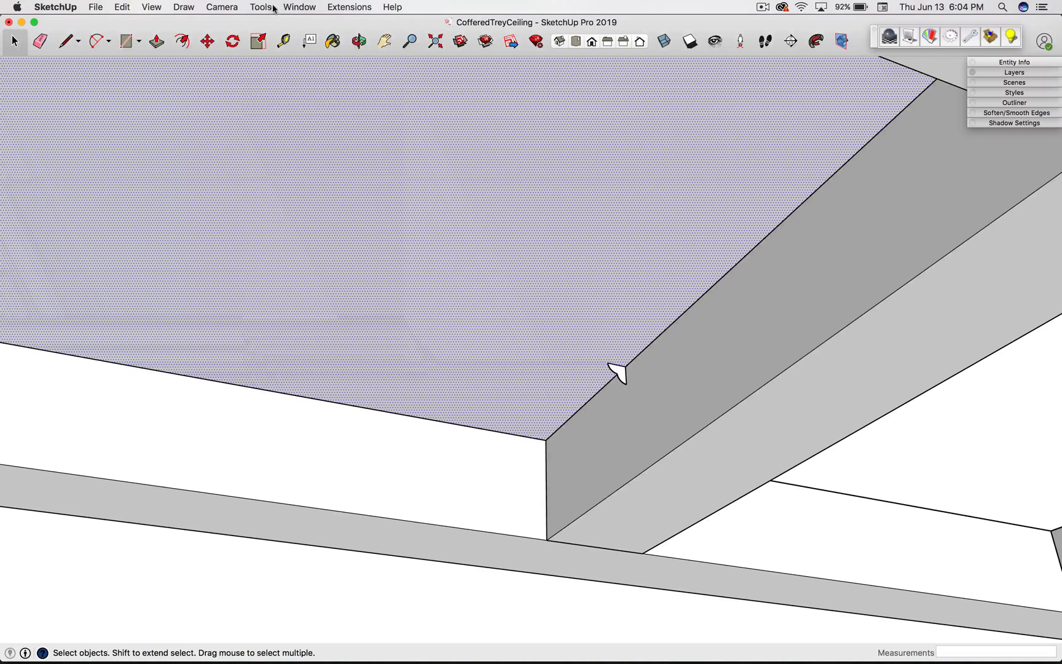
# Step: Use Follow Me to sweep the profile around the coffer's four beam sides as molding
pyautogui.click(260, 8)
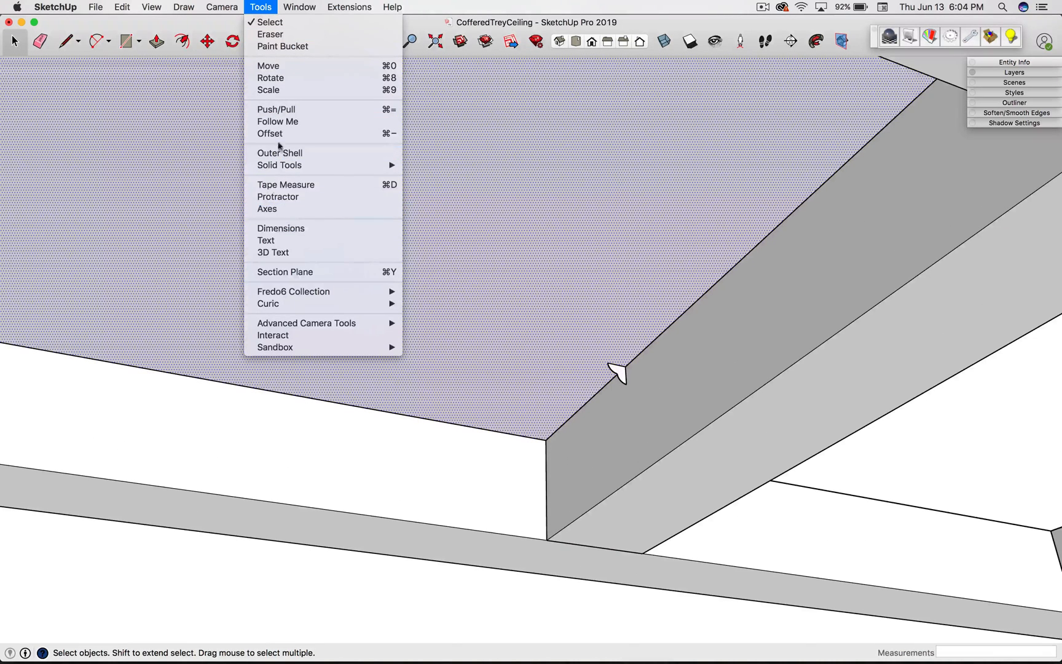
pyautogui.click(276, 110)
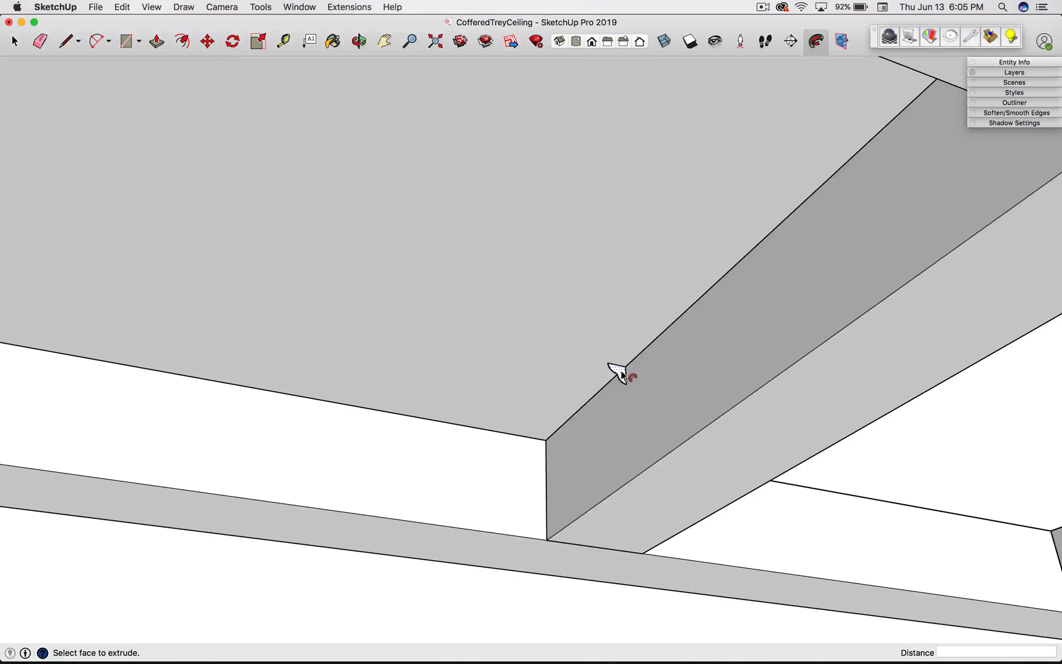
pyautogui.moveTo(619, 374)
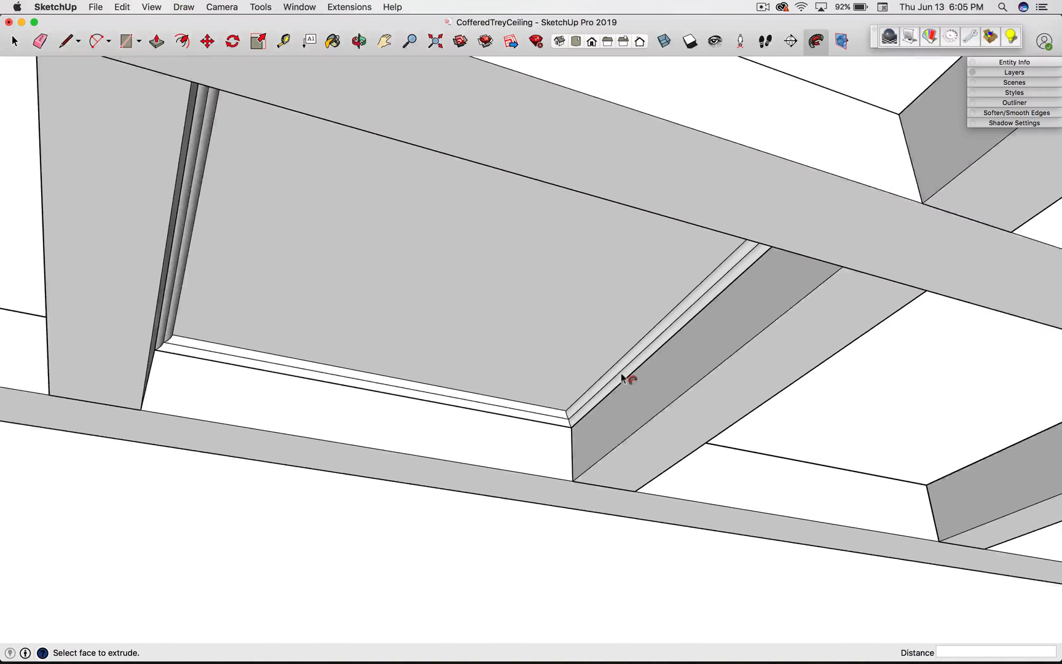
pyautogui.click(474, 393)
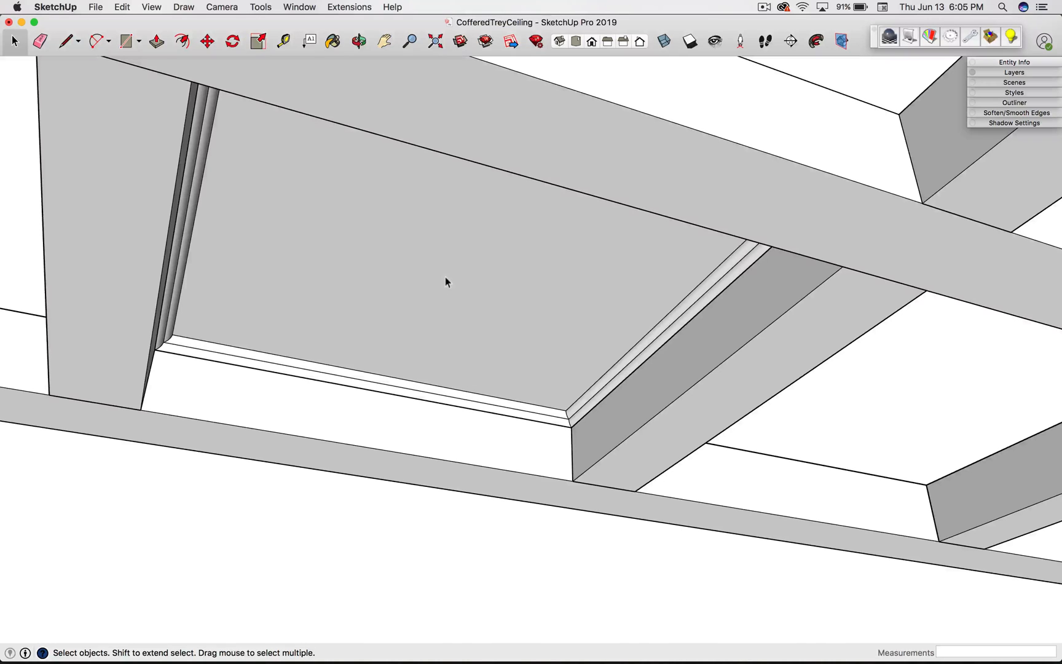
pyautogui.click(440, 283)
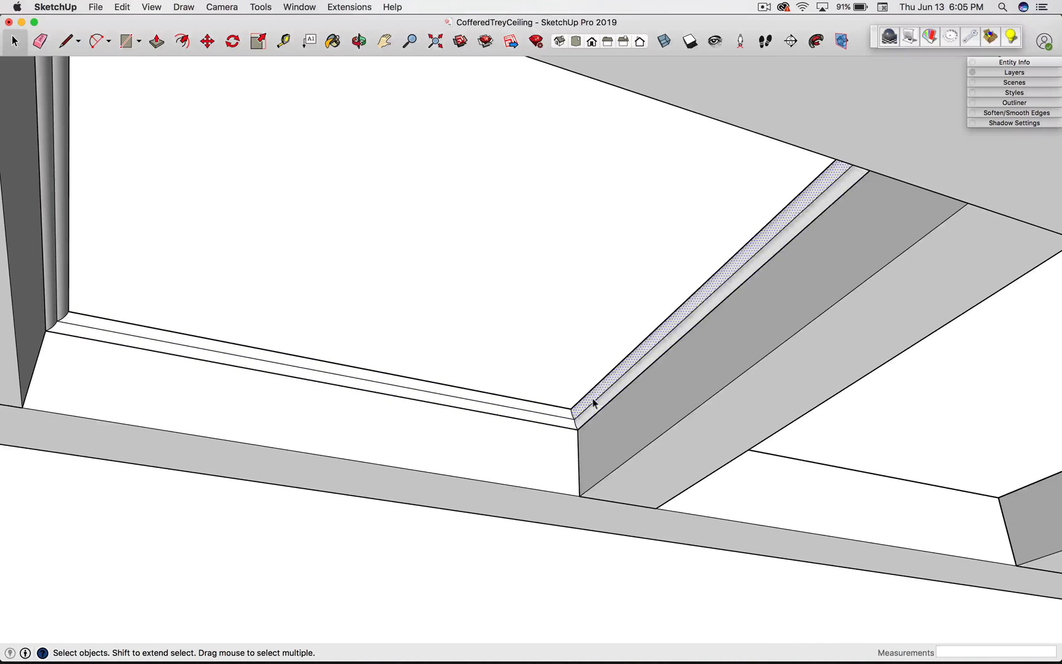
# Step: Select the whole swept molding ring and make it a component named Molding
pyautogui.click(594, 403)
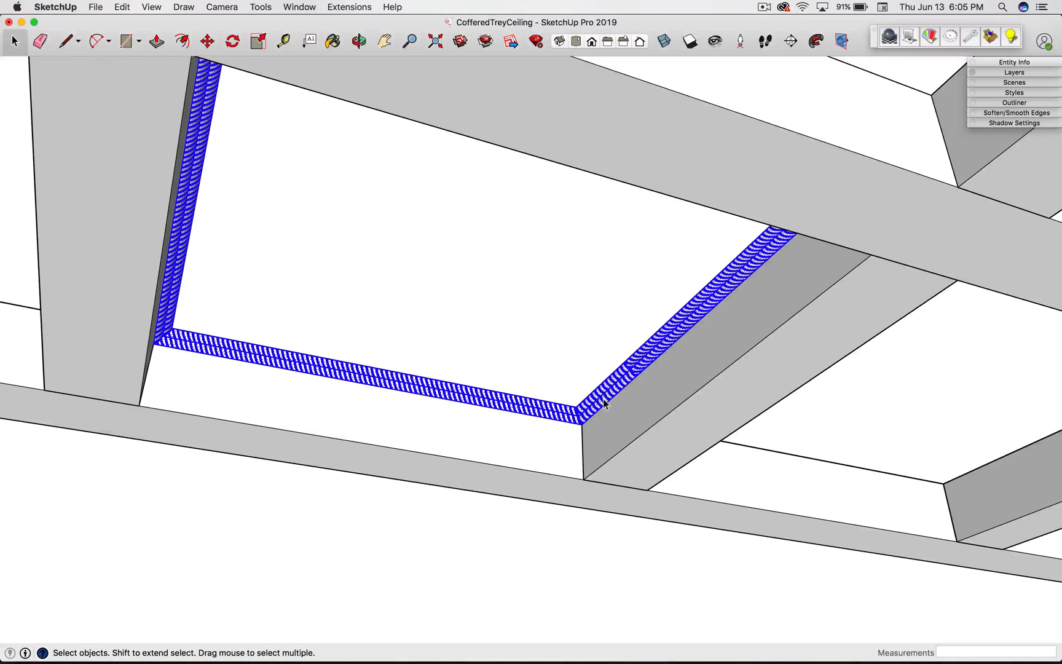
pyautogui.click(458, 42)
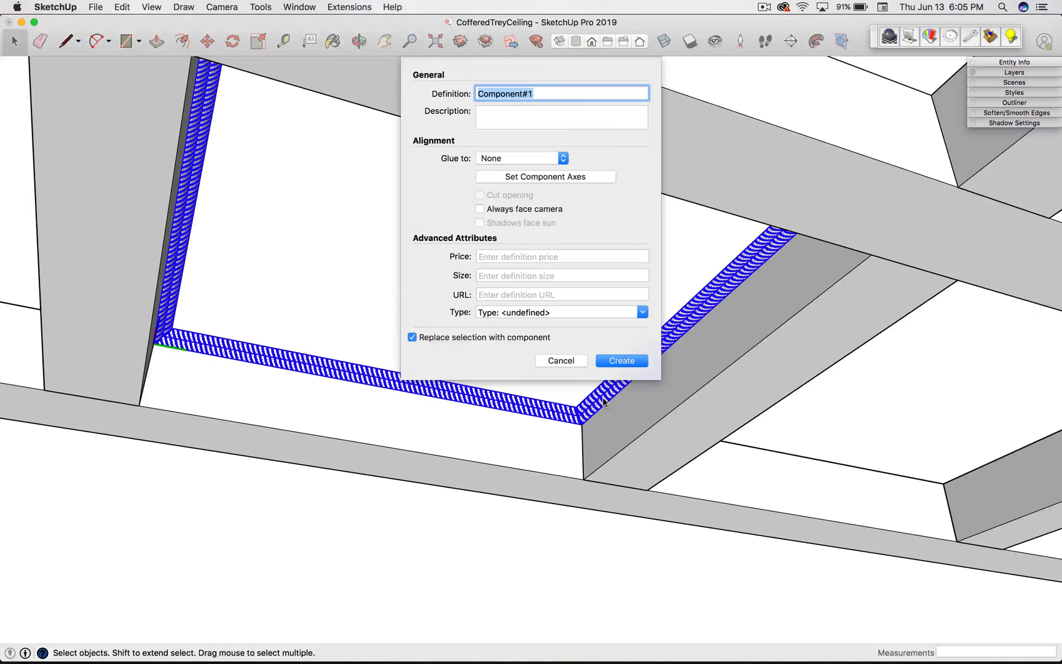
pyautogui.write('Molding')
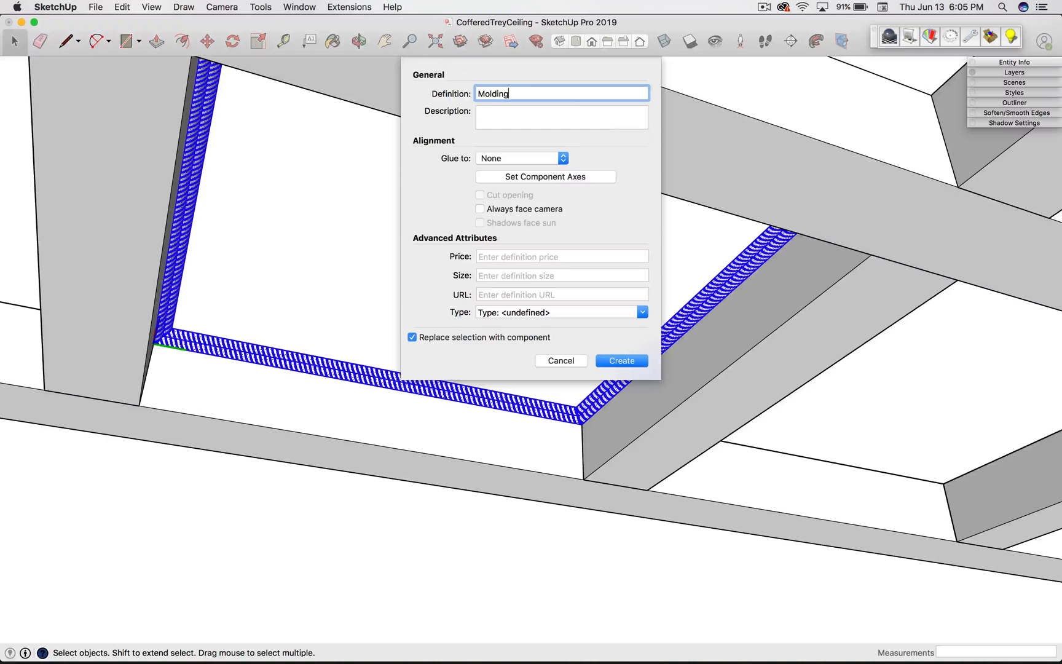
pyautogui.click(619, 360)
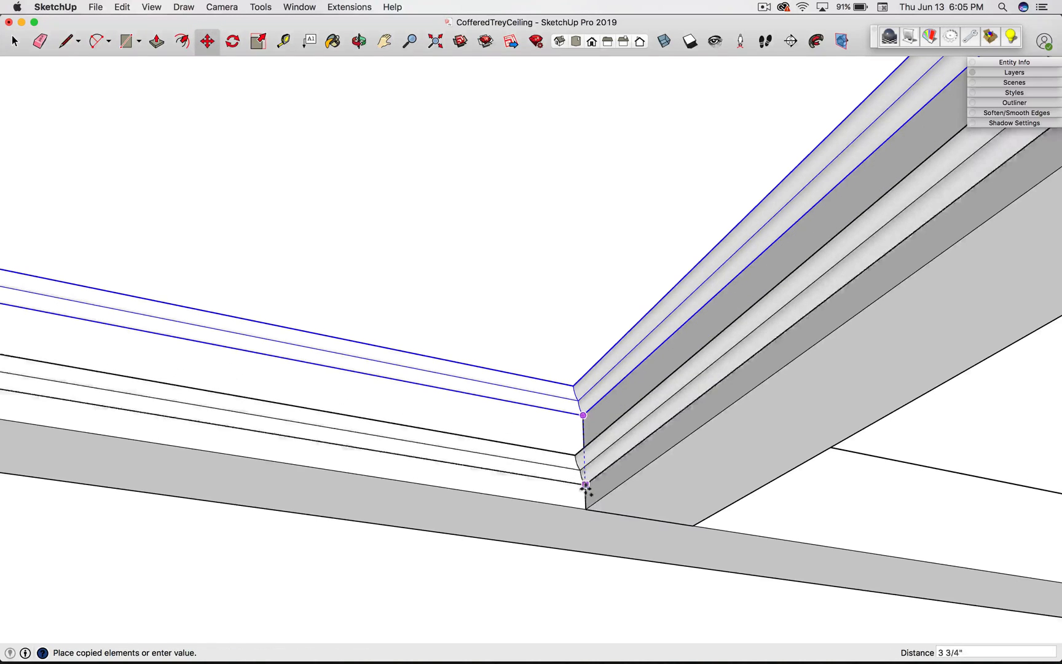
# Step: Place the Molding copy lower on the beams and flip it along the component's blue axis
pyautogui.write('5')
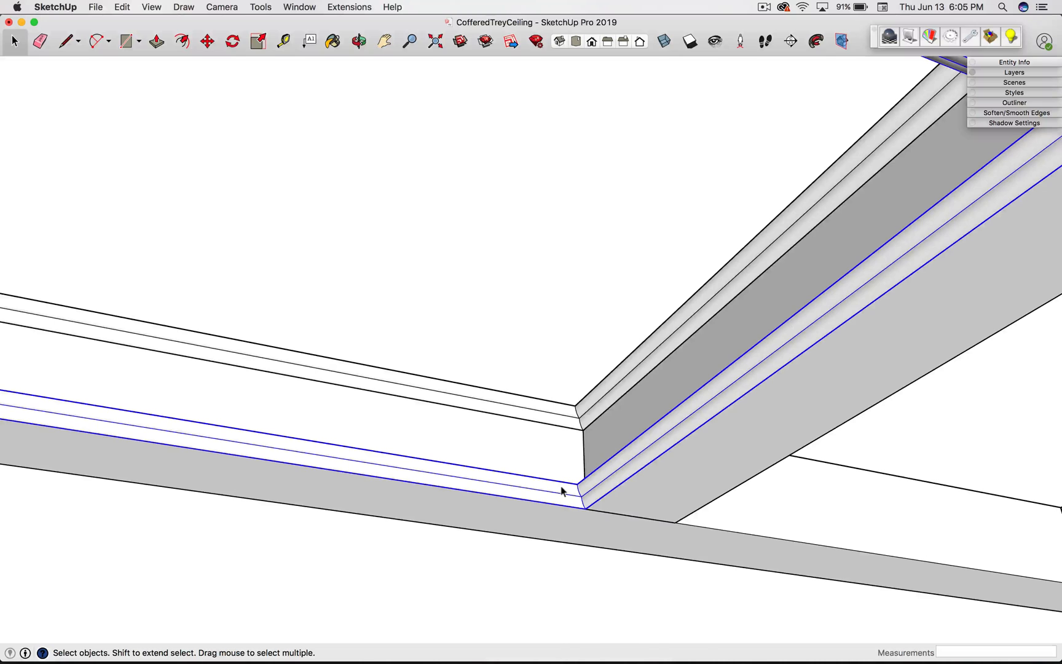
pyautogui.rightClick(562, 490)
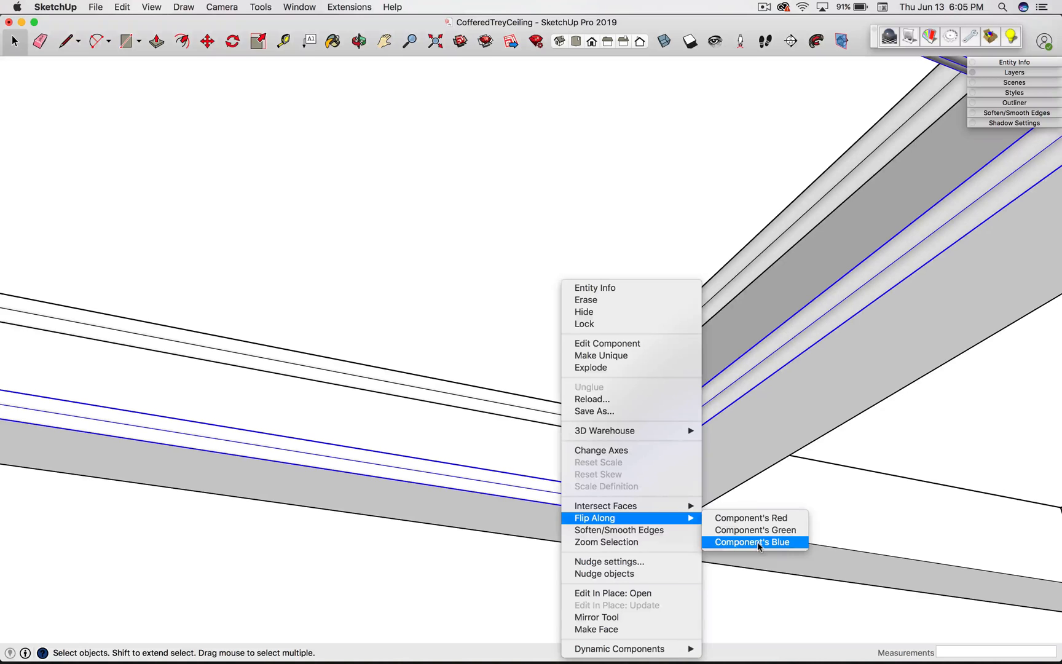
pyautogui.click(751, 541)
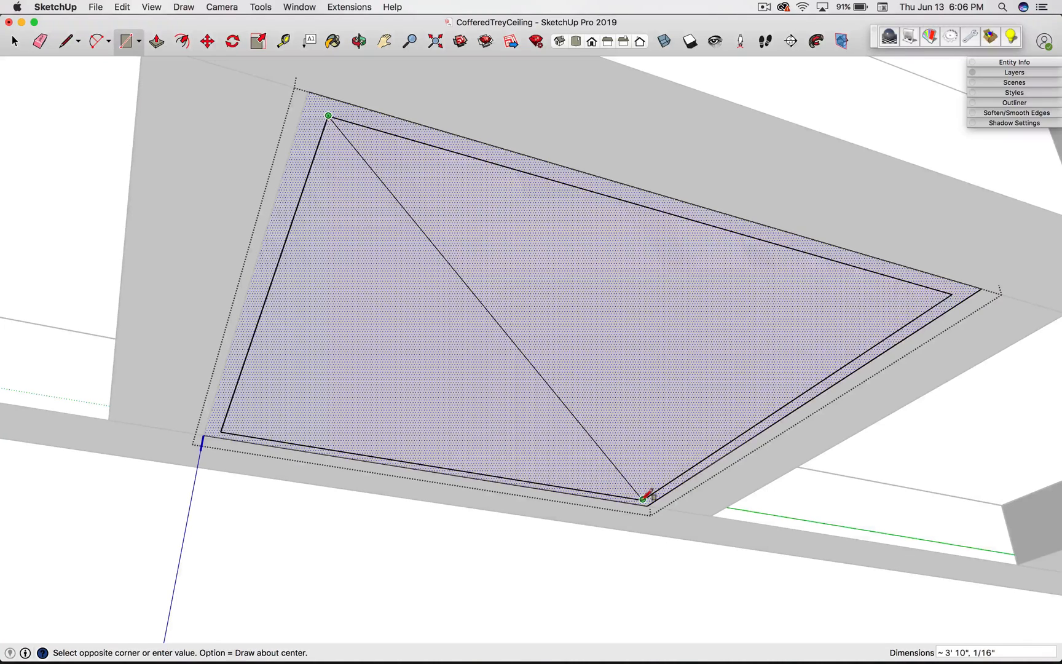
# Step: Draw a rectangle across the coffer's top as a ceiling panel and orbit to check it
pyautogui.click(643, 498)
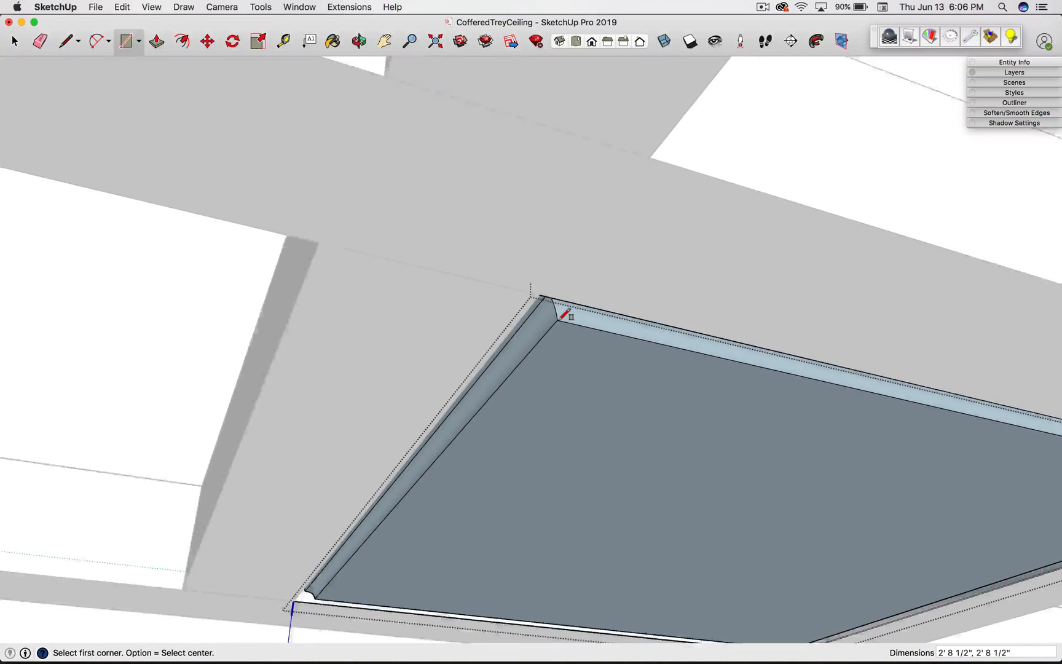
pyautogui.click(67, 41)
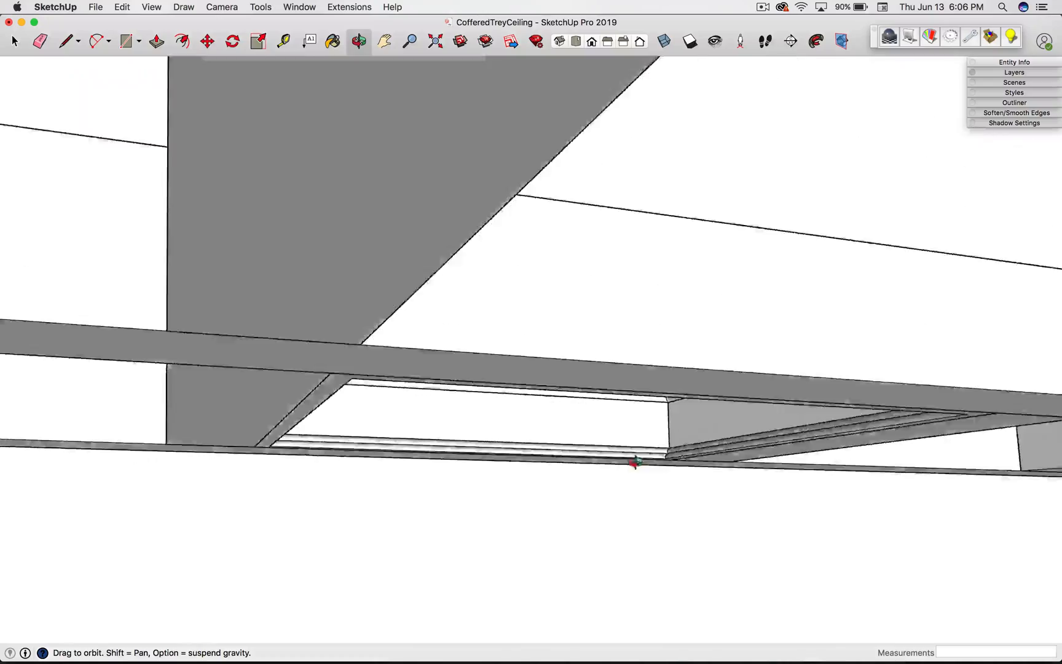
pyautogui.moveTo(633, 462); pyautogui.dragTo(667, 489)
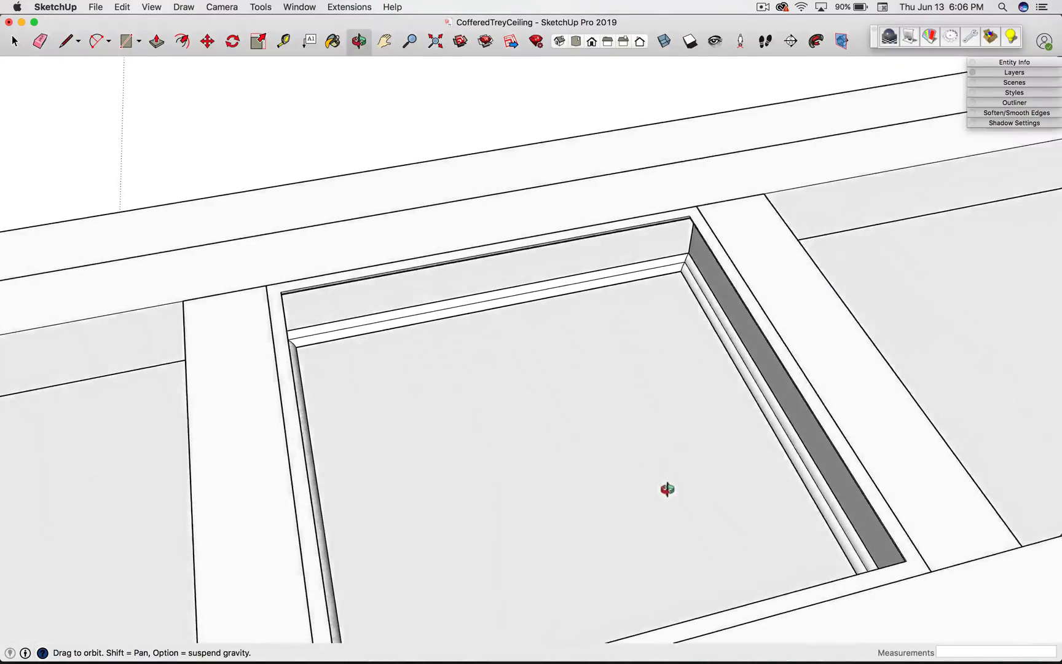
pyautogui.moveTo(667, 489); pyautogui.dragTo(295, 268)
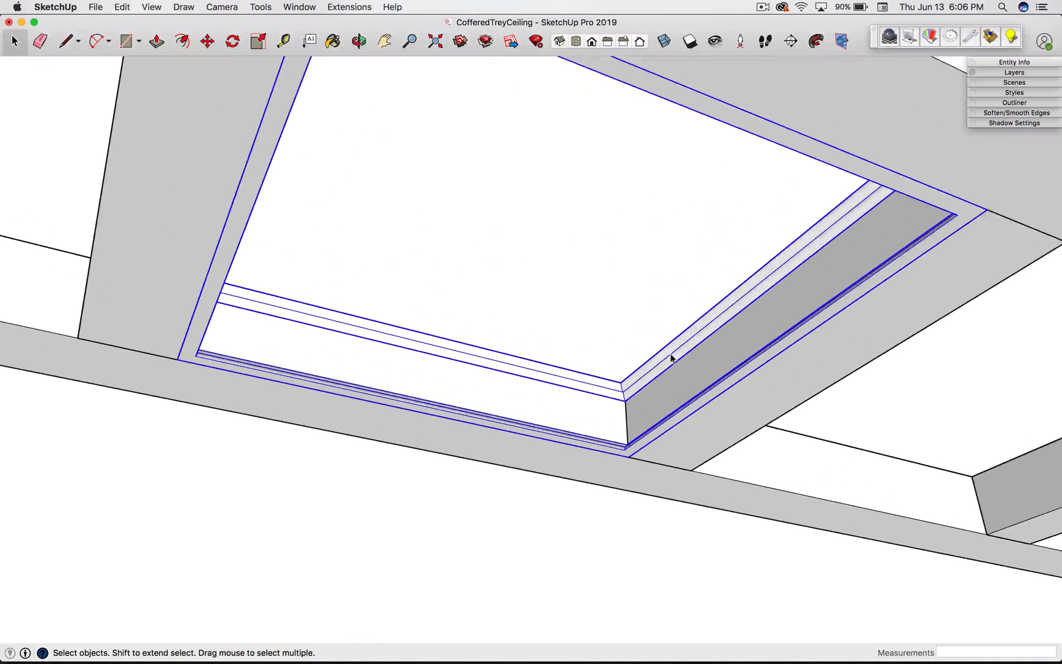
pyautogui.moveTo(685, 420)
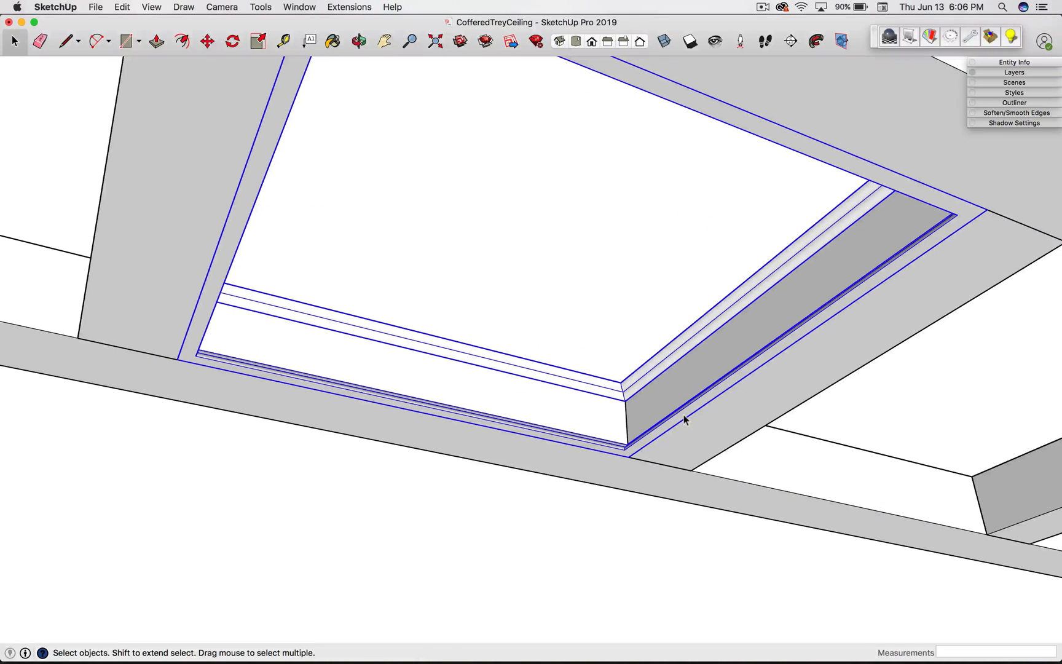
pyautogui.moveTo(668, 363)
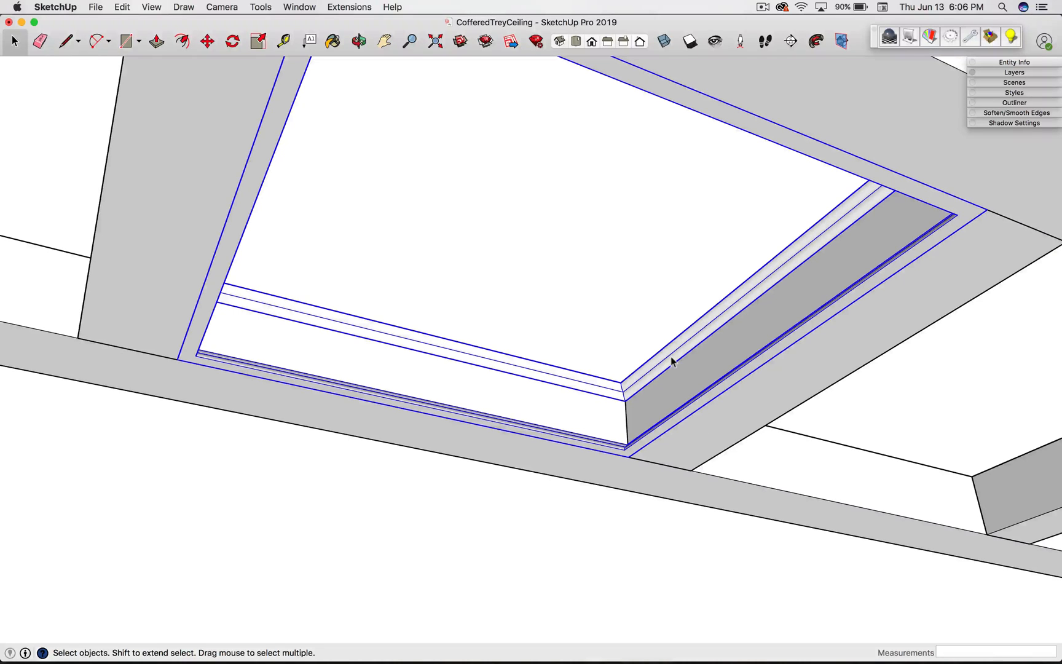
# Step: Group the molding rings and top panel and move them 3' 4 1/2" into the corner coffer
pyautogui.rightClick(672, 363)
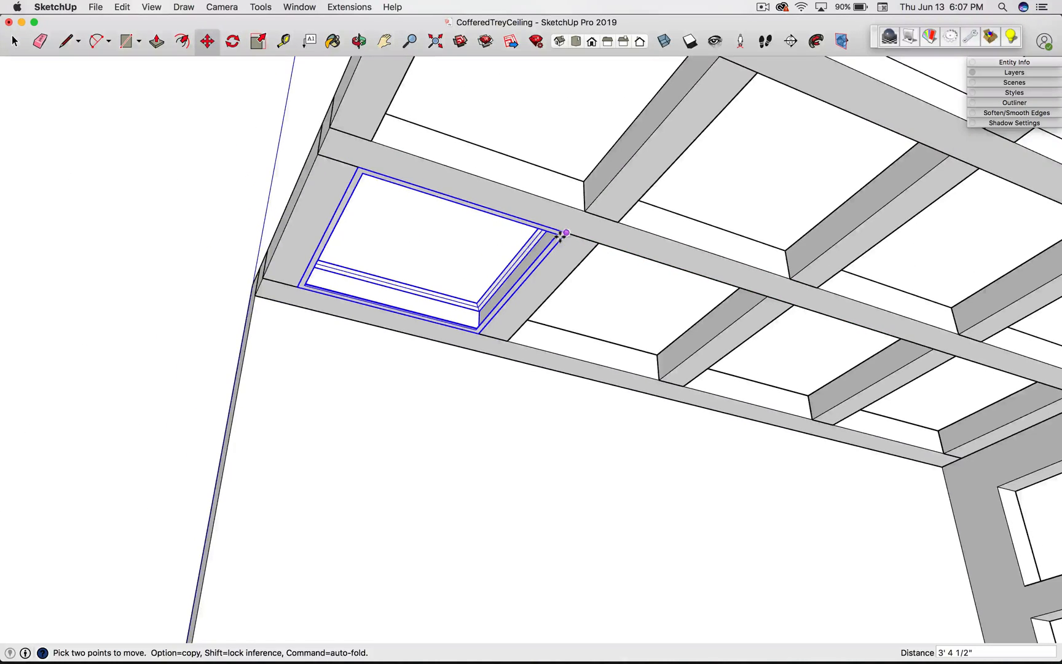
pyautogui.click(359, 42)
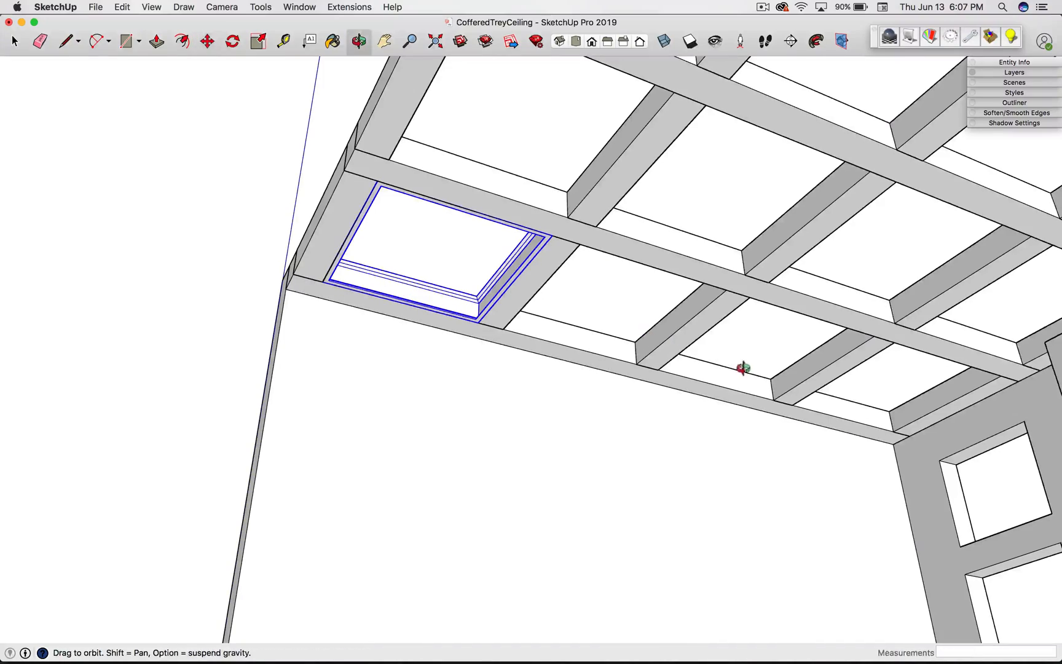
pyautogui.moveTo(742, 368); pyautogui.dragTo(737, 421)
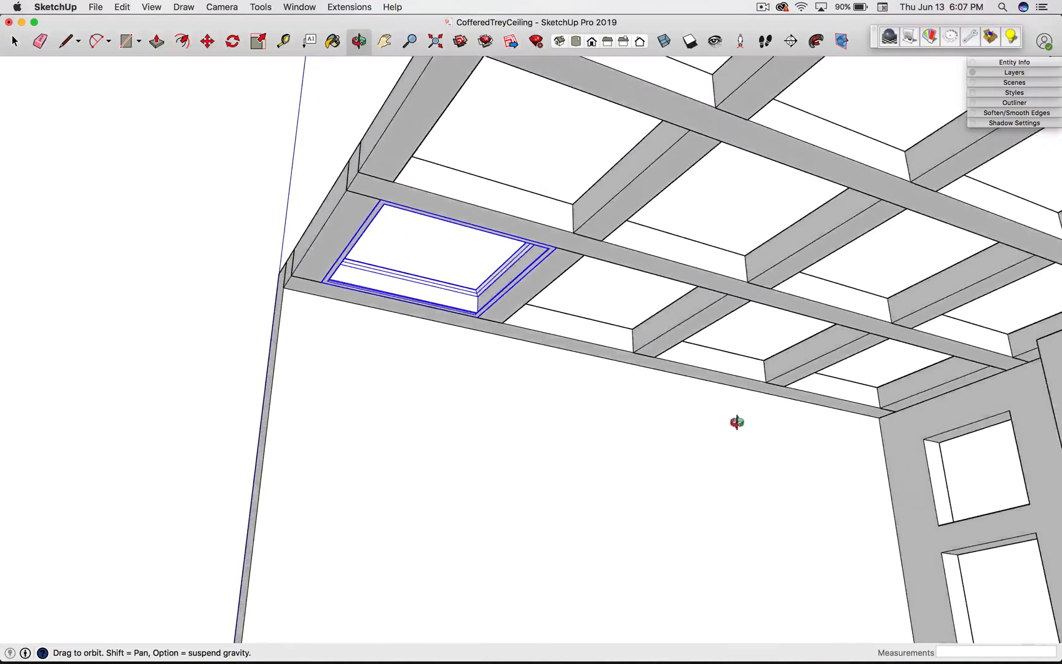
pyautogui.moveTo(738, 422); pyautogui.dragTo(619, 212)
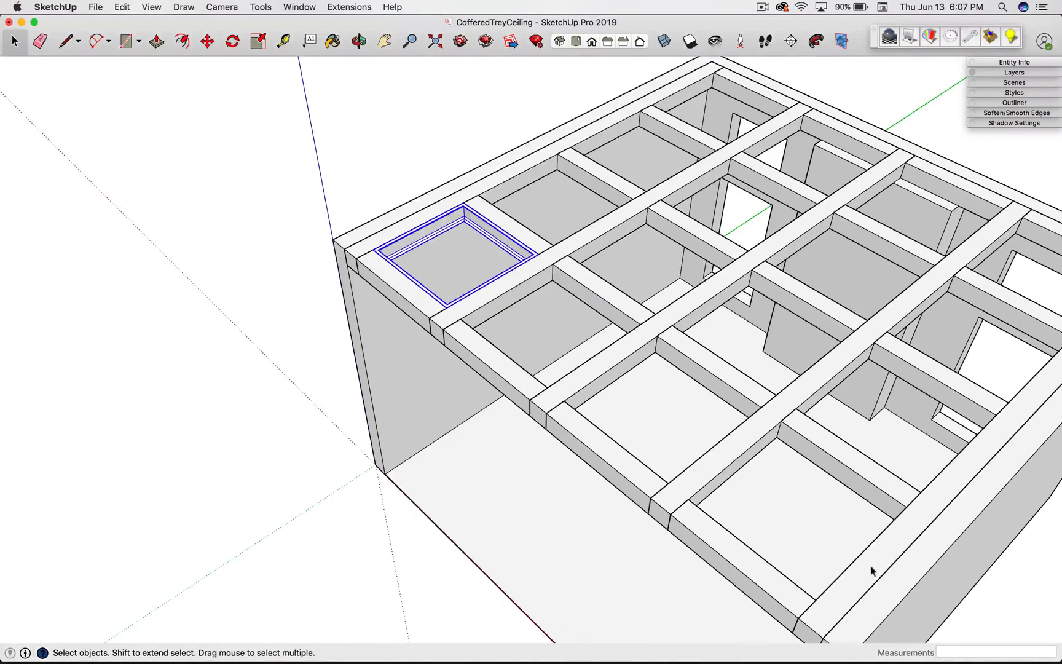
# Step: From Top view, copy the molding frame with Move+Option and array it into all 16 coffers
pyautogui.click(1013, 71)
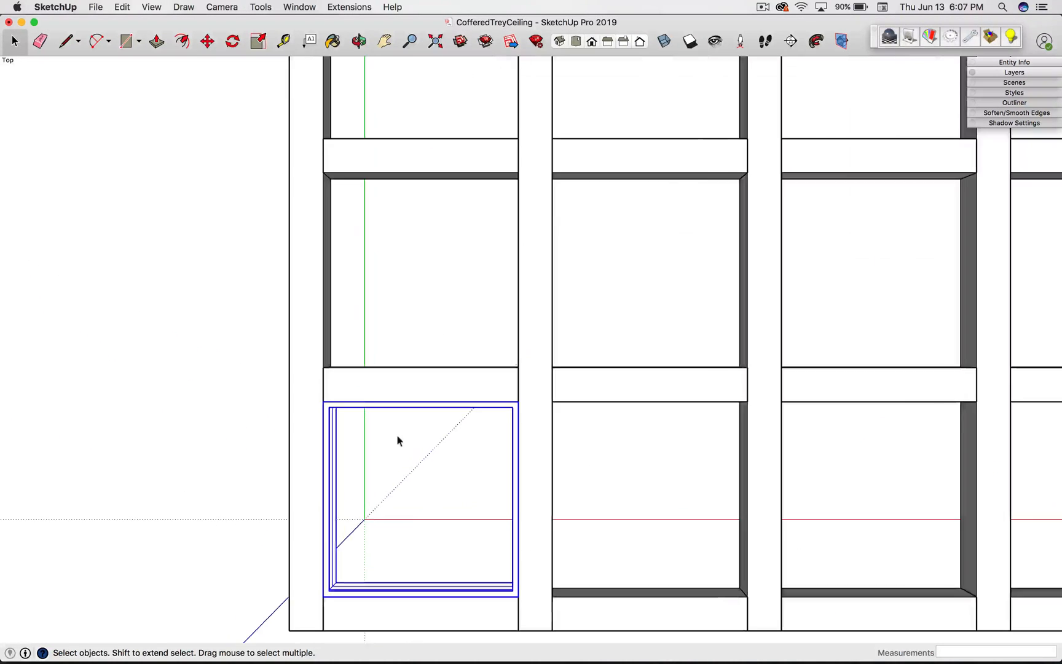
pyautogui.click(207, 42)
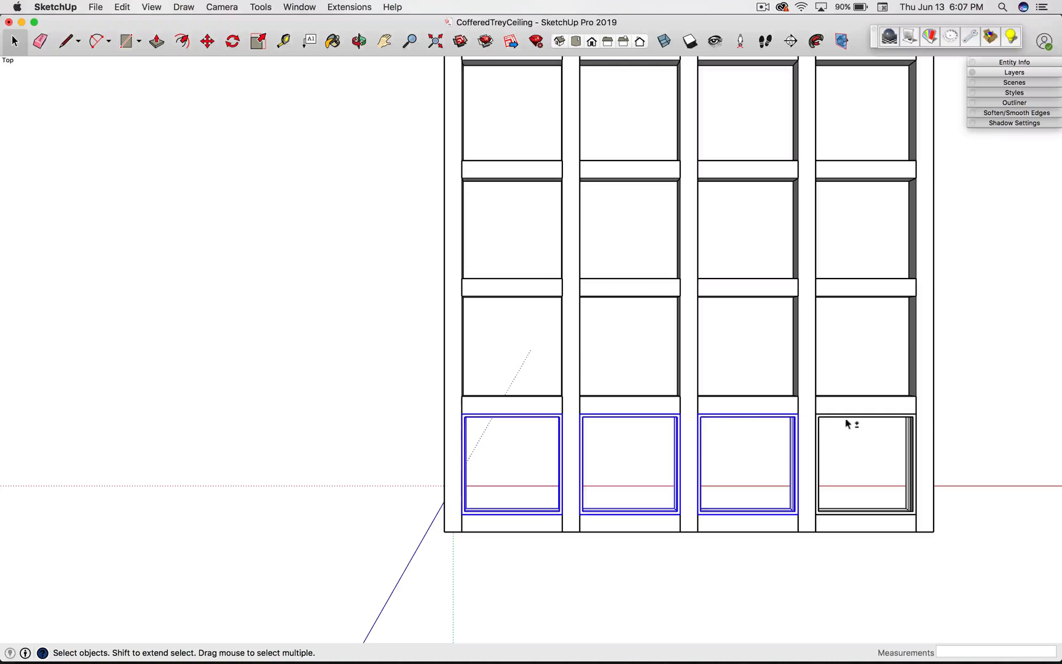
pyautogui.click(206, 42)
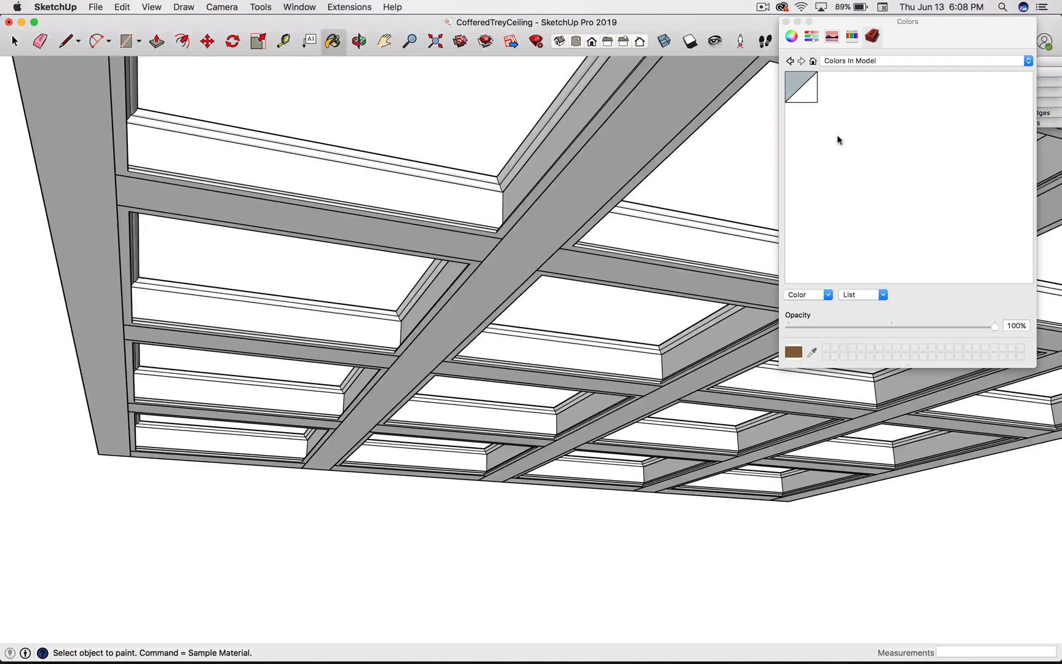
pyautogui.moveTo(860, 149)
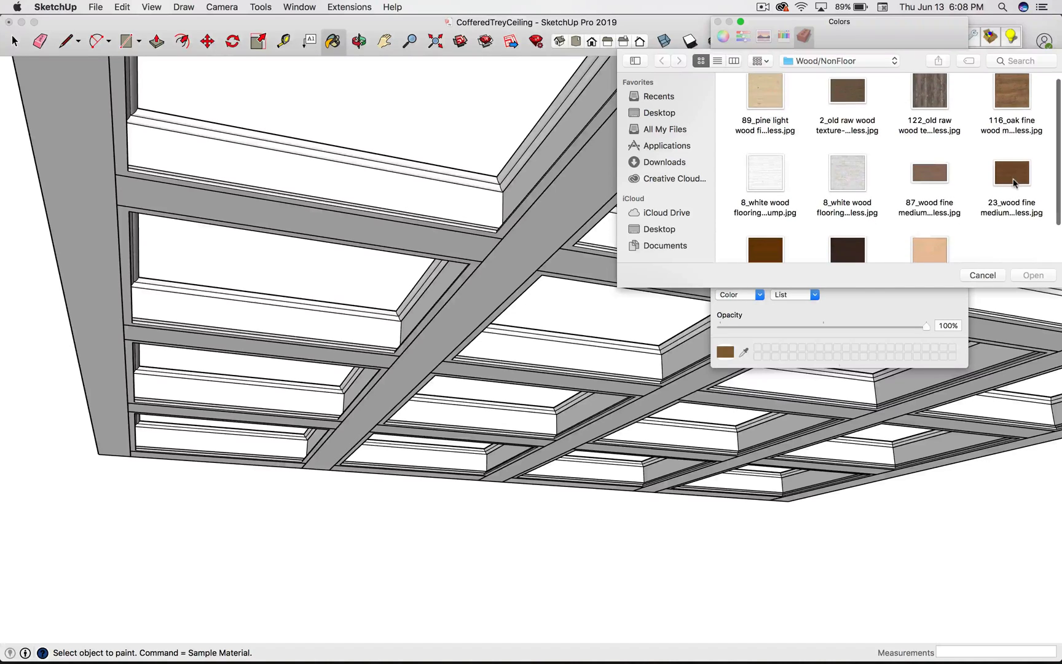
# Step: Import the 23_wood fine medium image as a new material and pick it for painting
pyautogui.click(1012, 171)
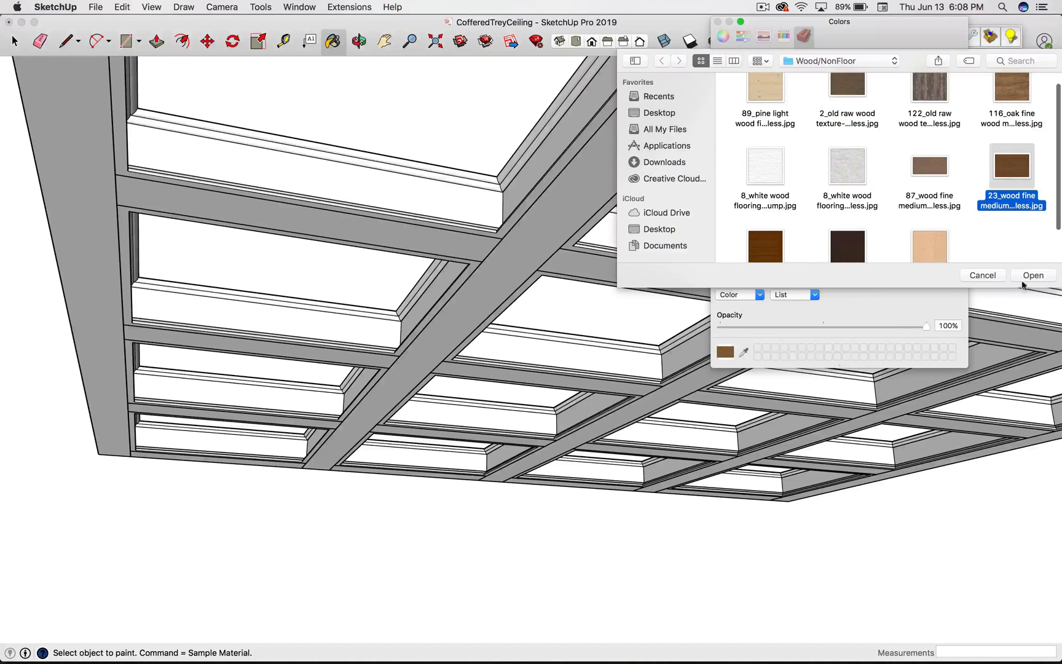
pyautogui.click(1033, 274)
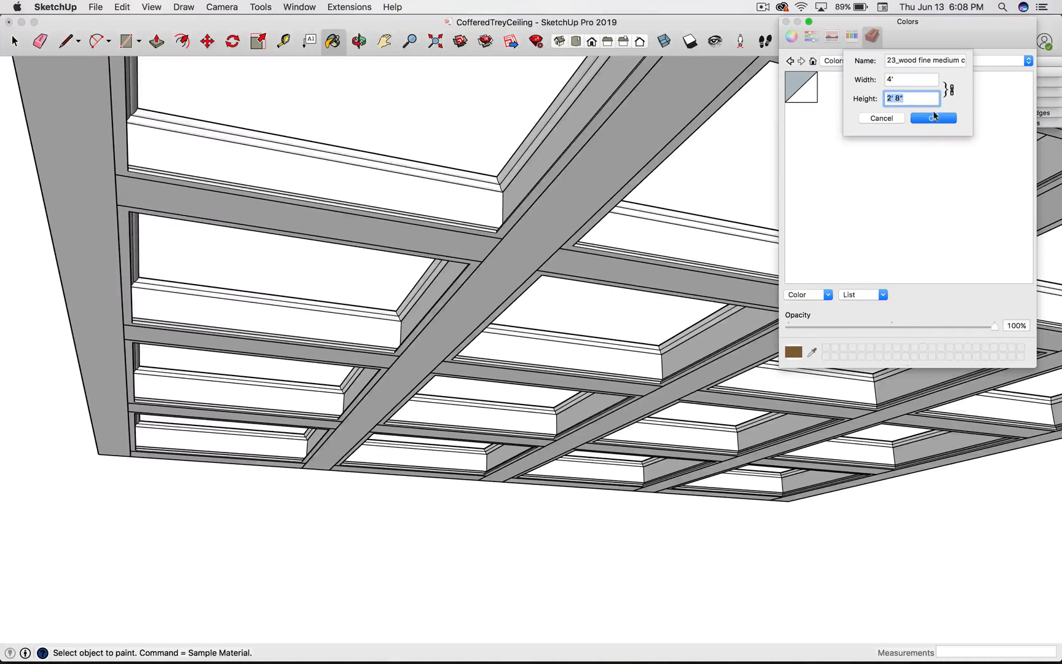
pyautogui.click(933, 118)
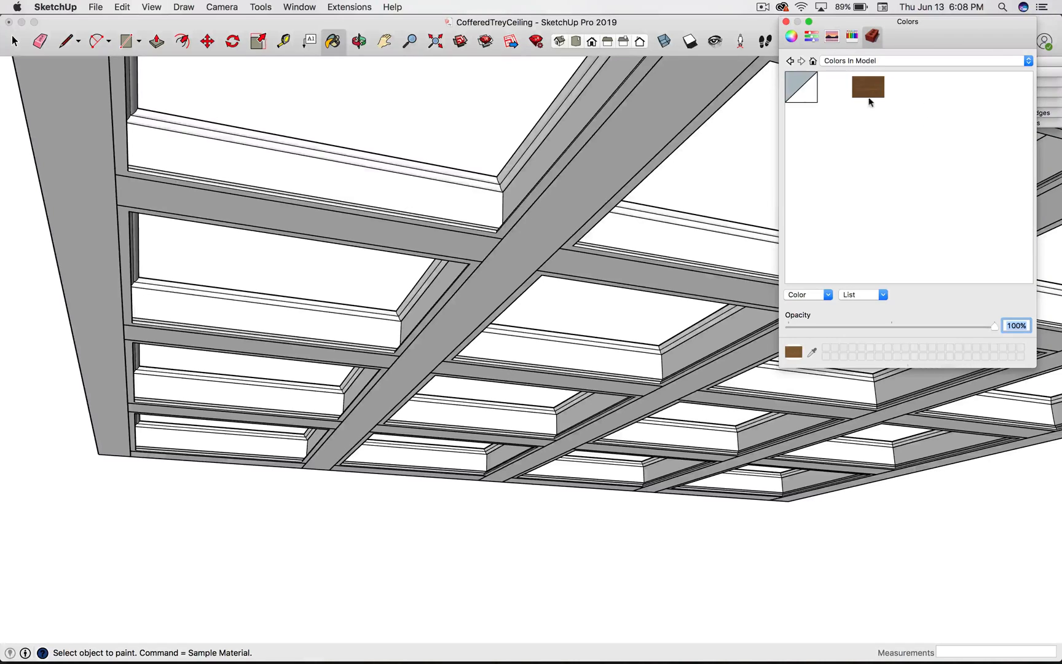
pyautogui.click(867, 87)
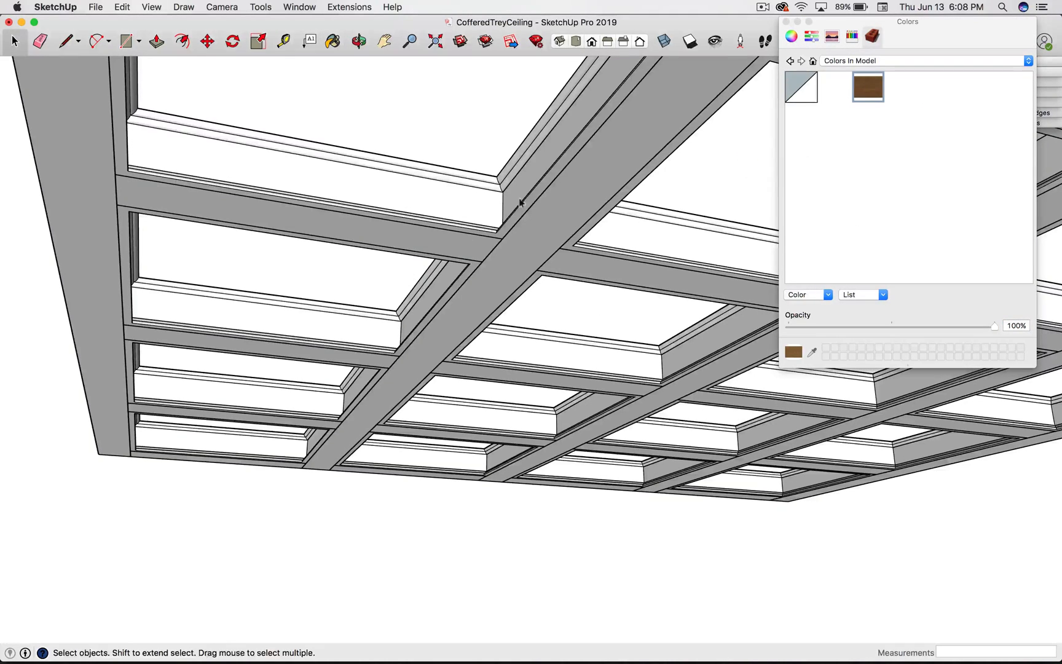
# Step: Paint the beams, the crossing beam and the coffer molding strips with the wood material
pyautogui.click(332, 42)
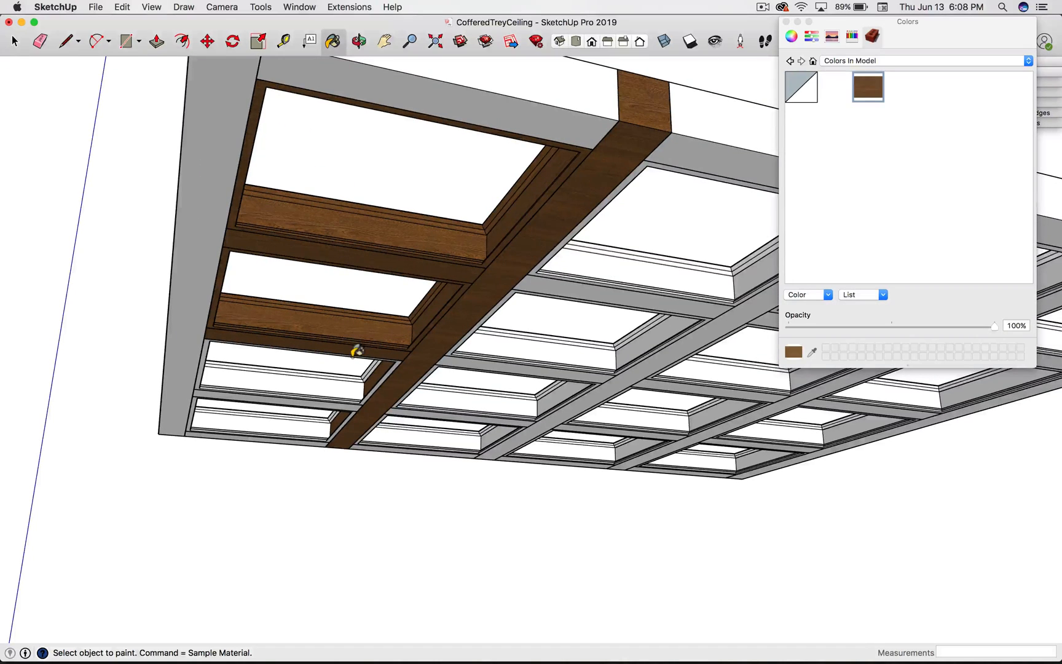
pyautogui.moveTo(695, 413)
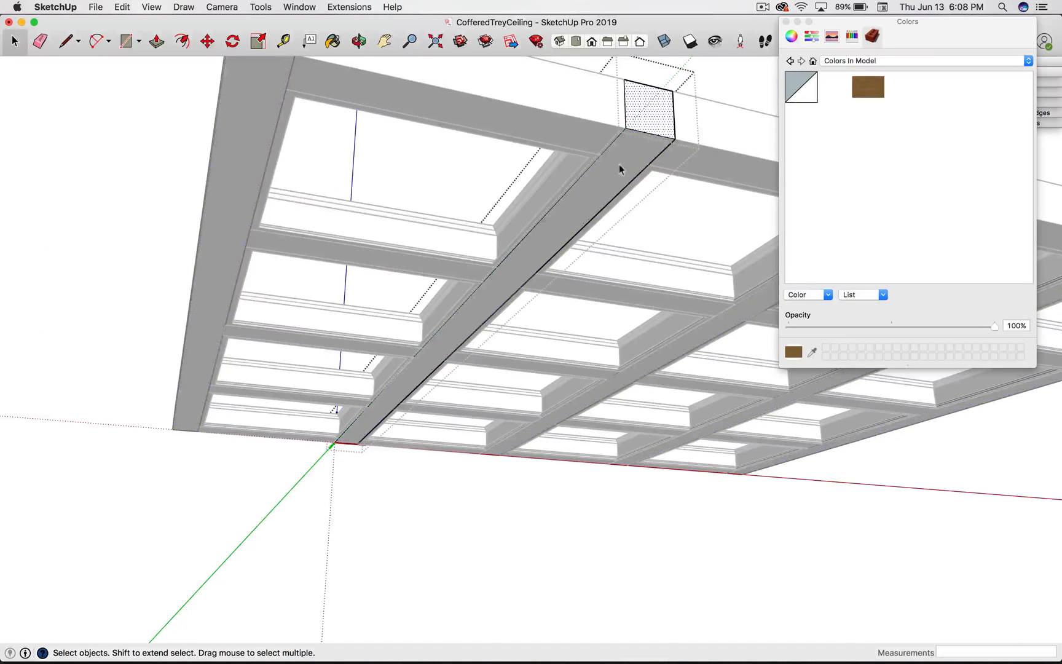
pyautogui.click(333, 41)
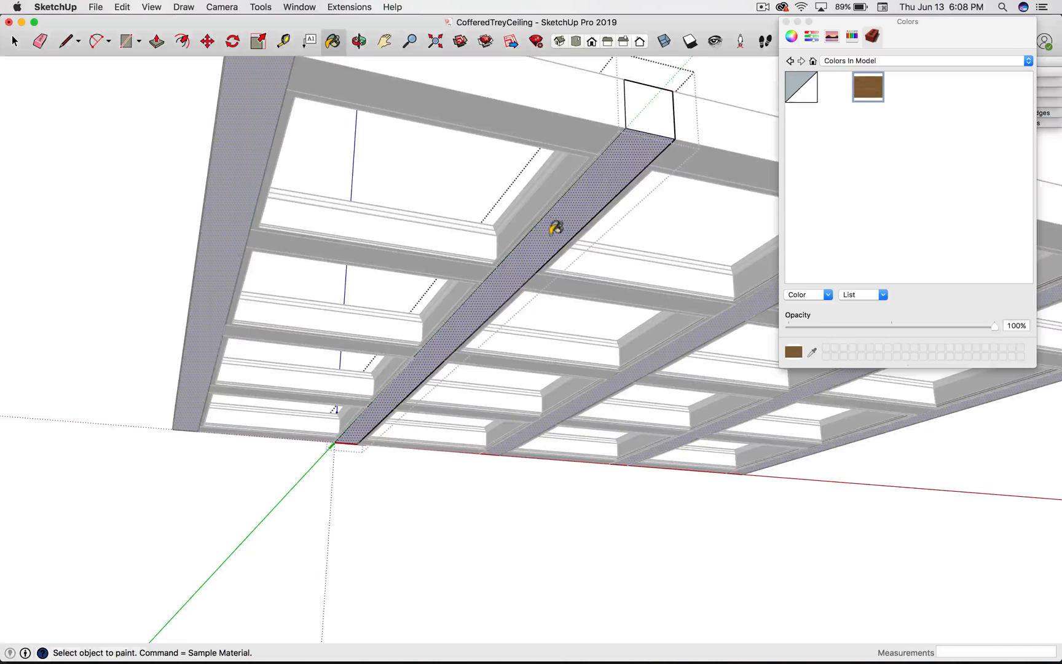
pyautogui.click(555, 227)
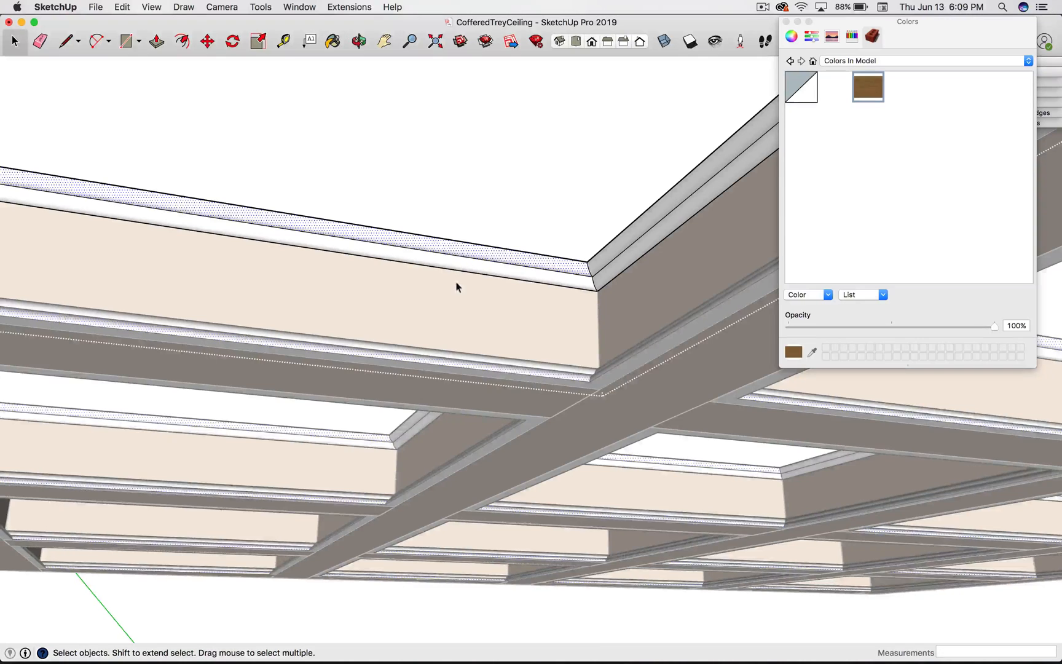
pyautogui.click(333, 41)
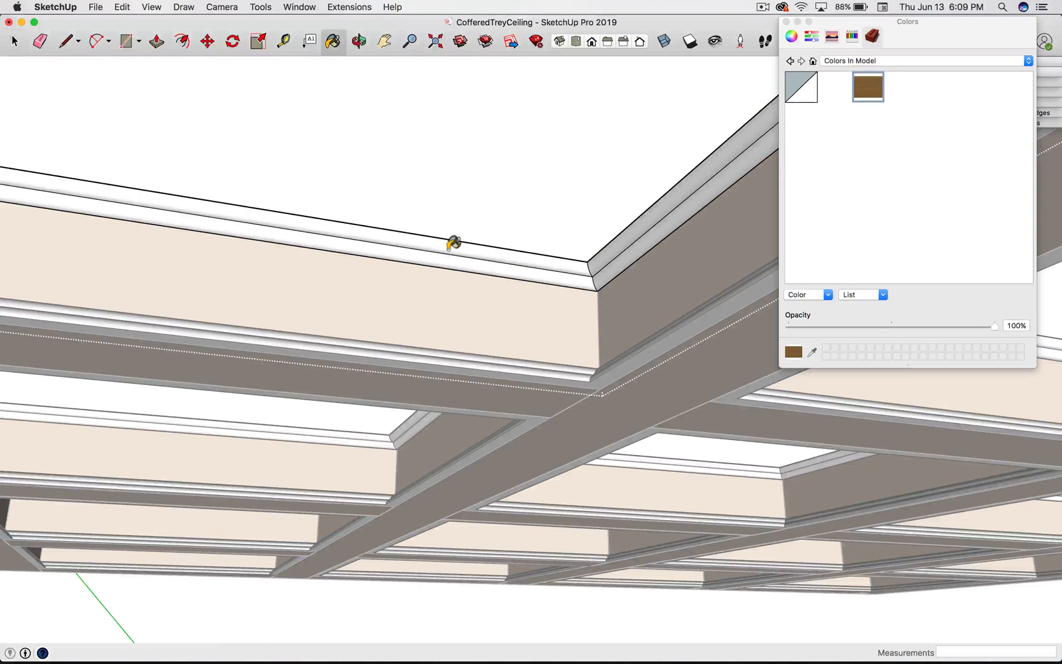
pyautogui.click(461, 241)
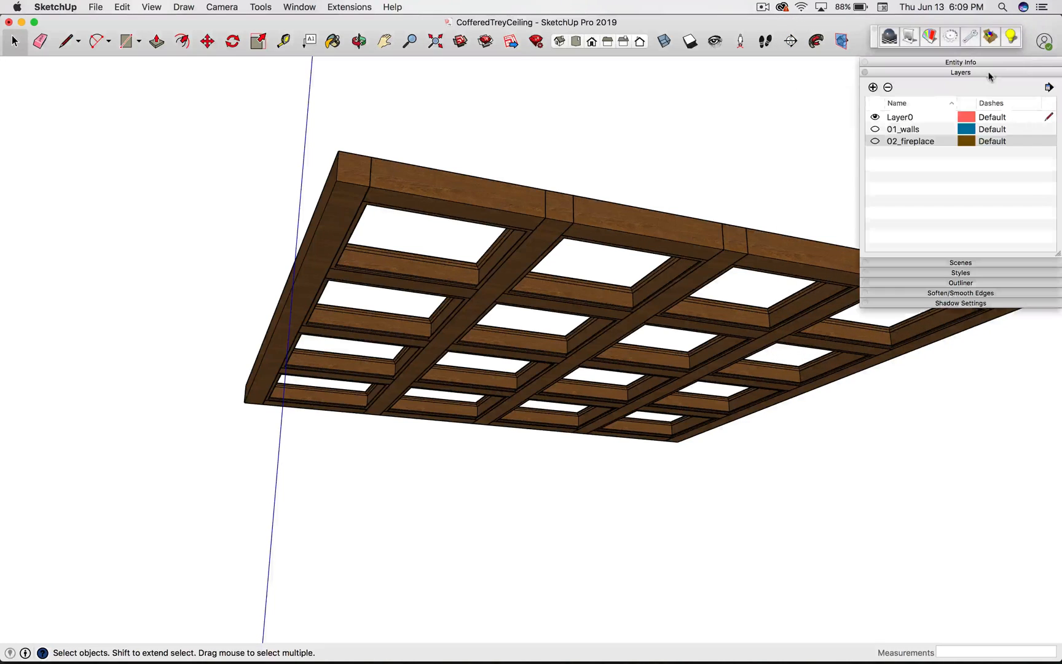
# Step: Turn on the 01_walls layer and Push/Pull a top face up 6" as the ceiling slab
pyautogui.click(874, 129)
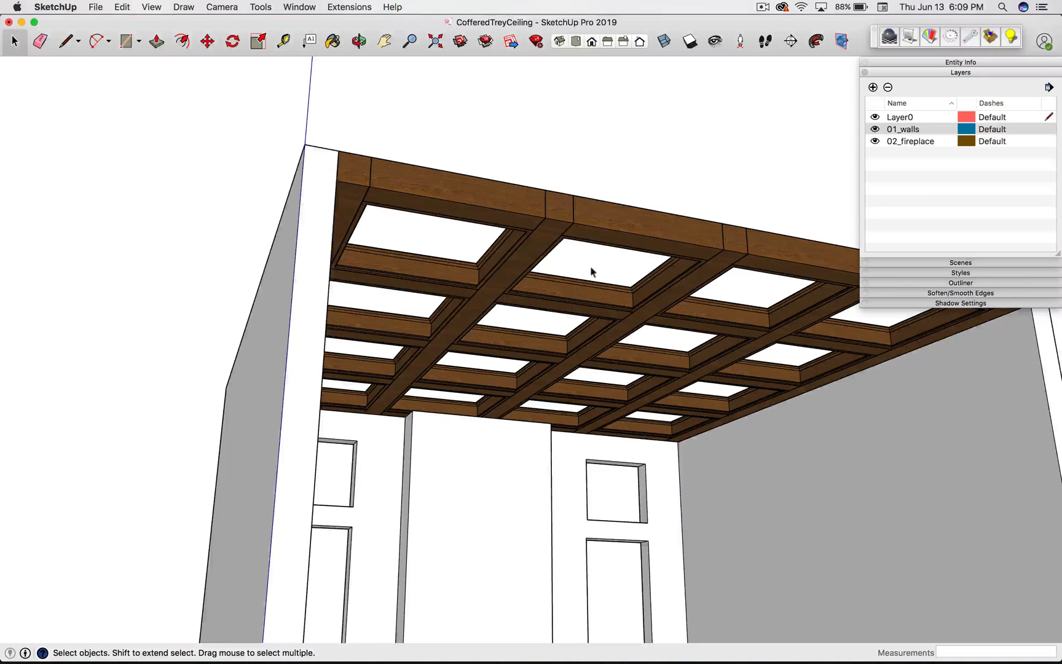
pyautogui.click(358, 41)
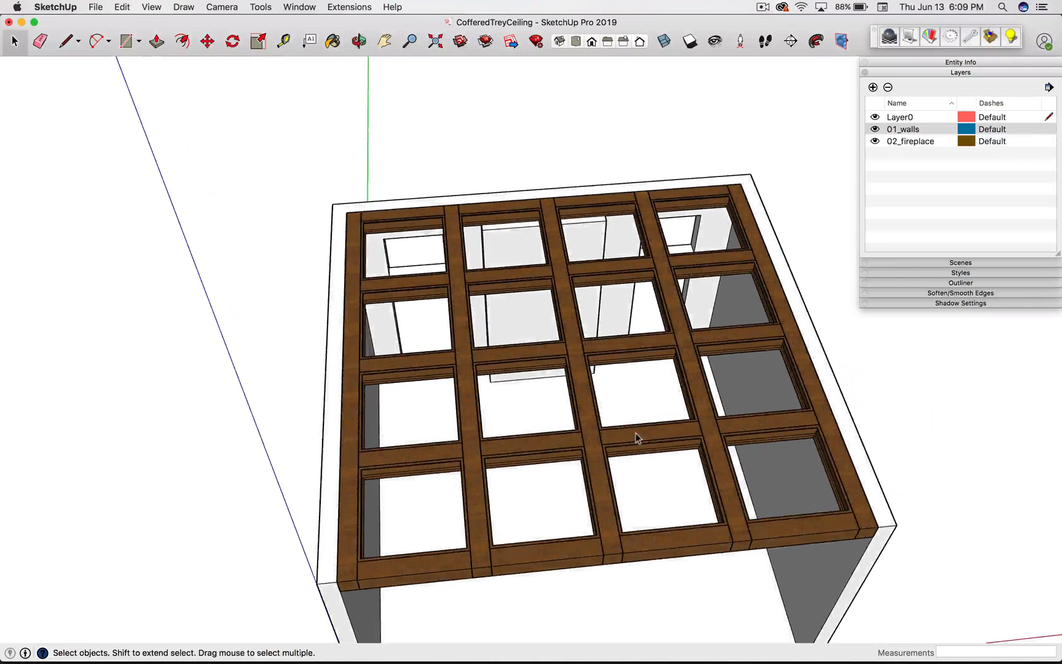
pyautogui.click(124, 42)
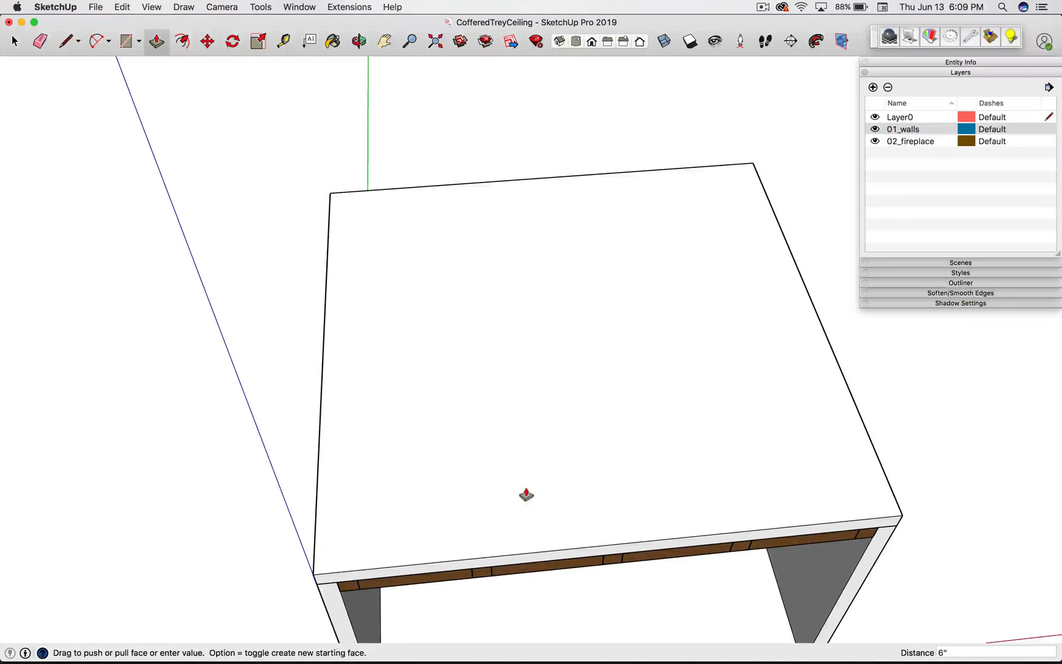
pyautogui.click(13, 42)
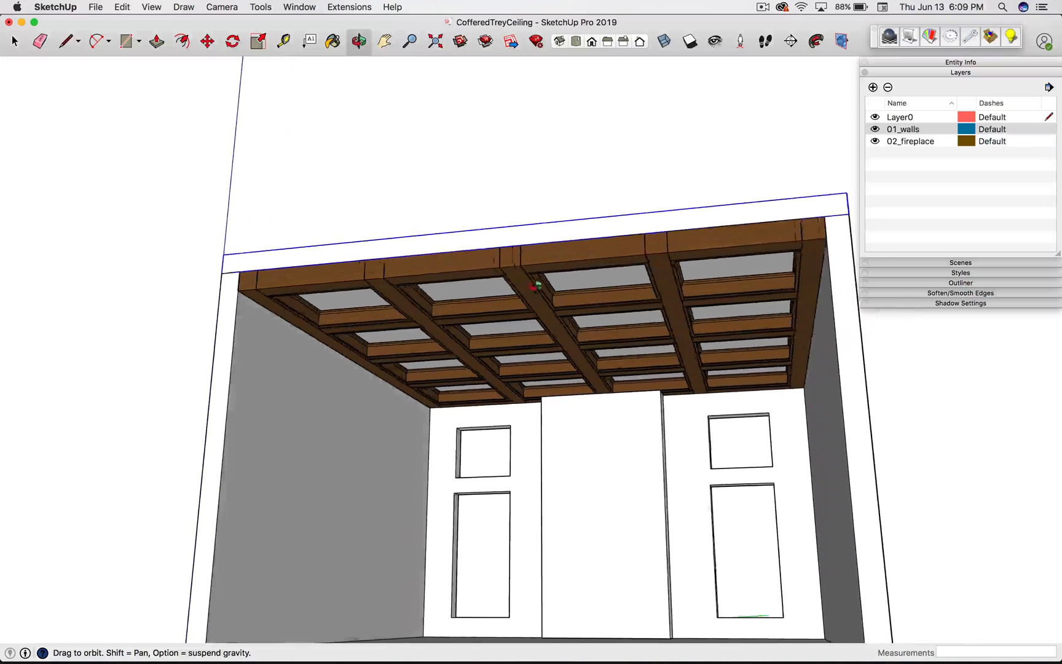
pyautogui.click(208, 42)
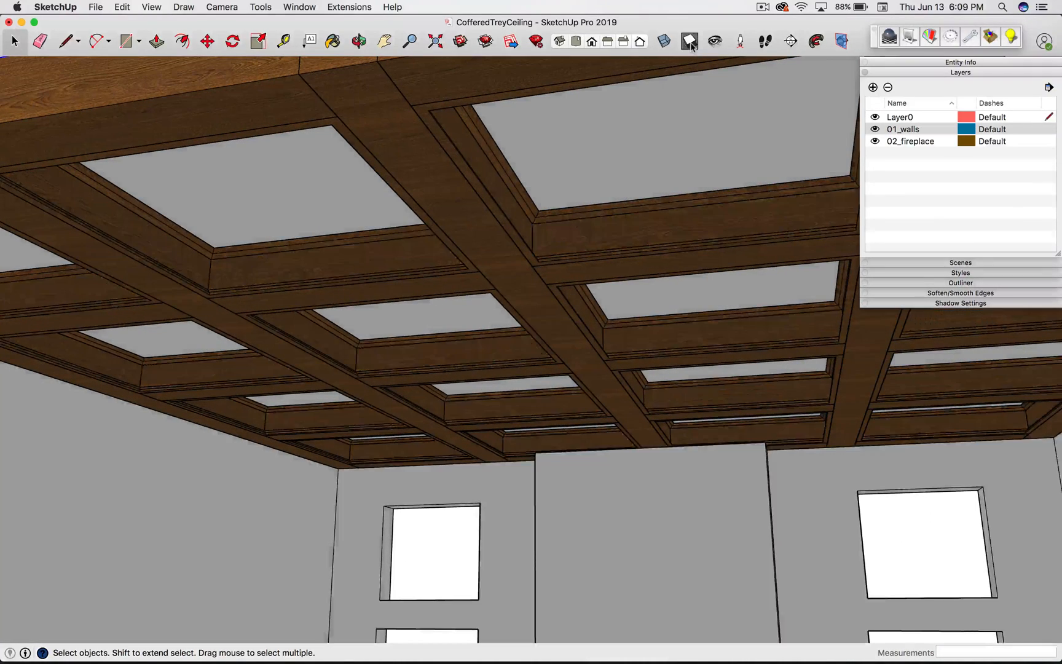
# Step: Set Face Style to Shaded, then Monochrome, to show the ceiling without wood texture
pyautogui.scroll(3)
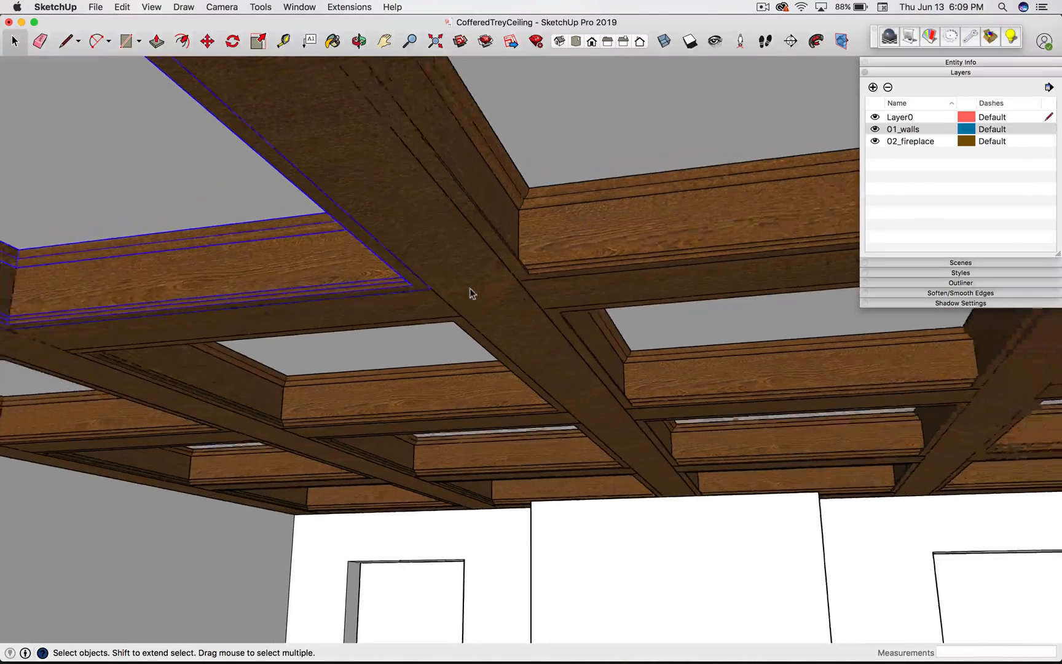
pyautogui.click(122, 8)
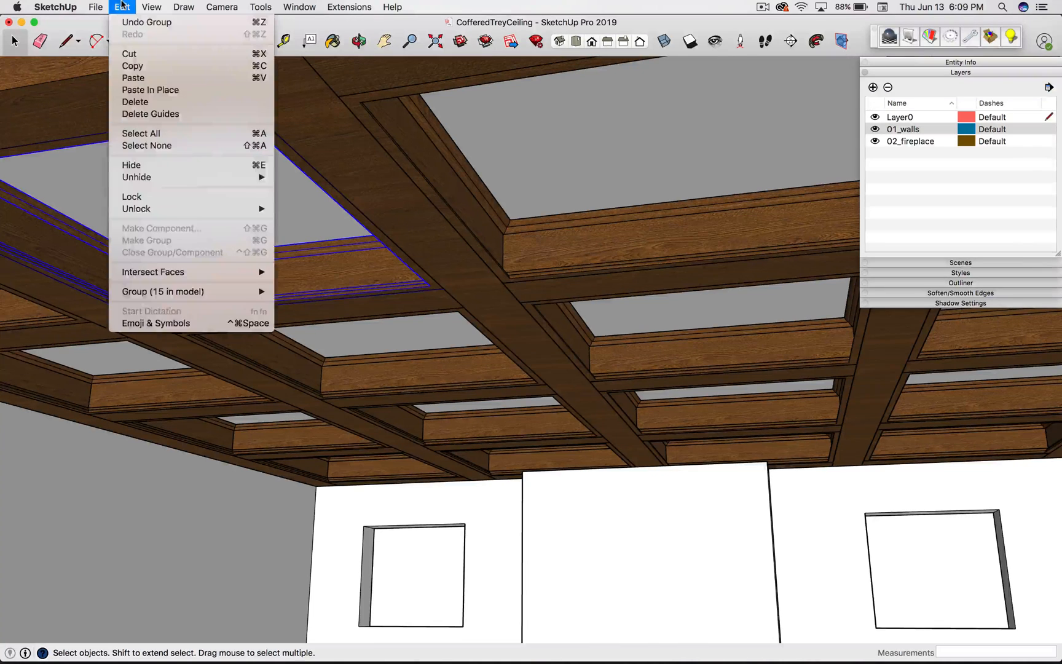
pyautogui.click(151, 7)
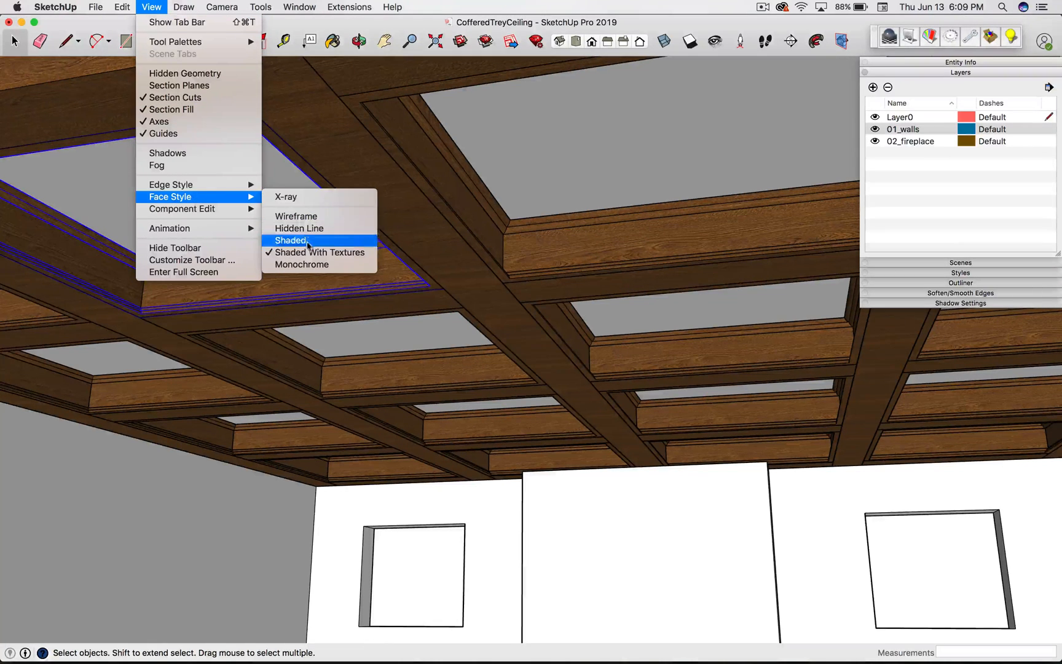
pyautogui.click(291, 239)
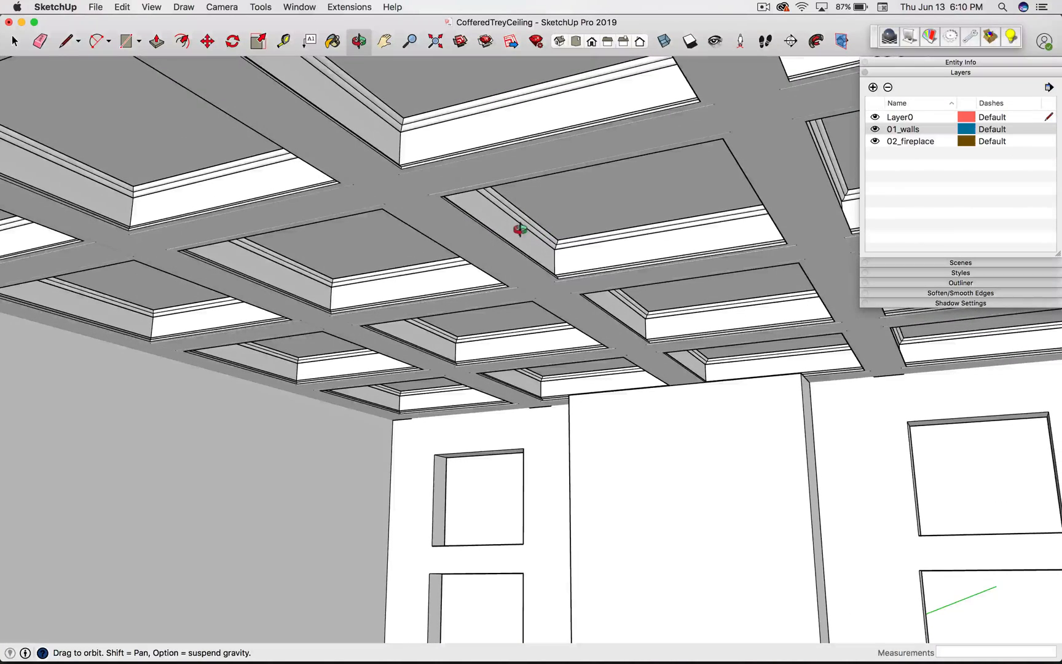
# Step: Set Face Style back to Shaded With Textures so the wood shows again
pyautogui.click(151, 8)
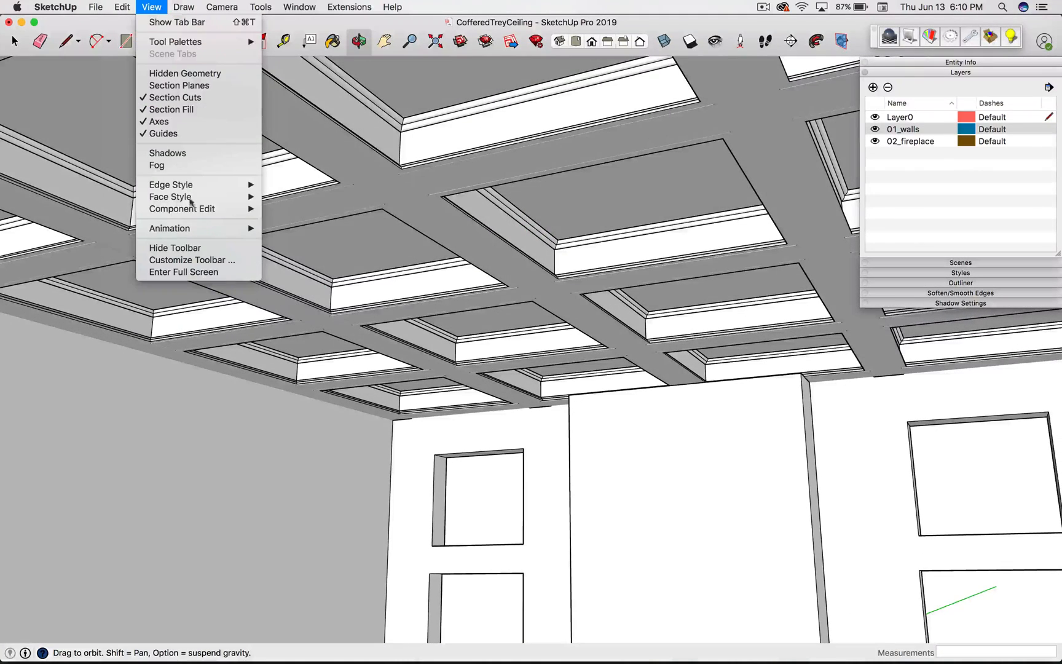
pyautogui.click(170, 196)
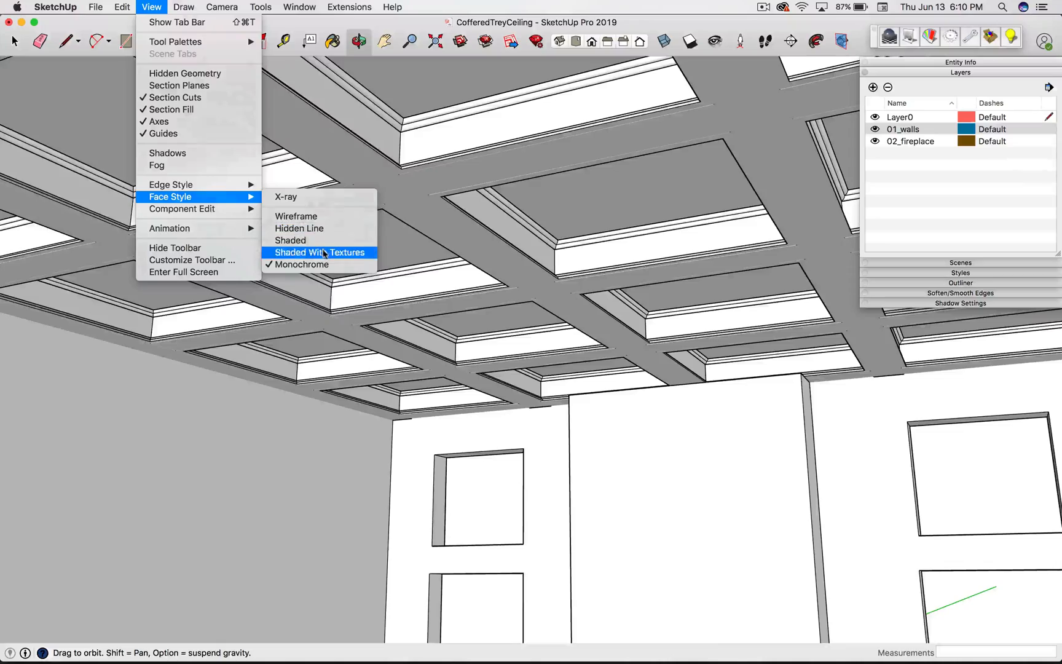
pyautogui.click(317, 252)
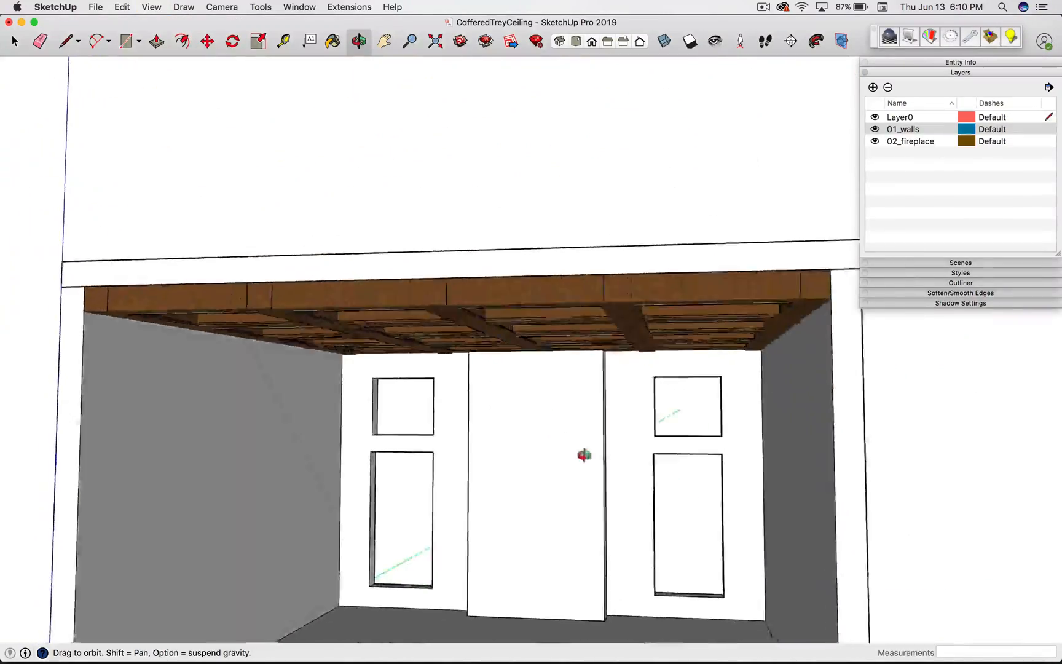